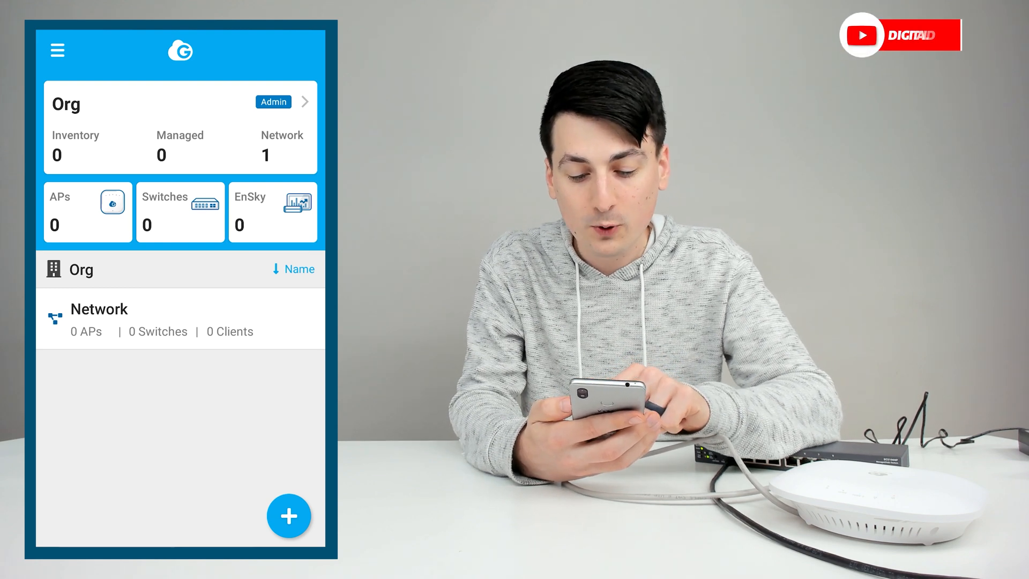
# Scan and register the ECW120 access point, then the ECS1008P switch, and close the registration flow
pyautogui.click(289, 515)
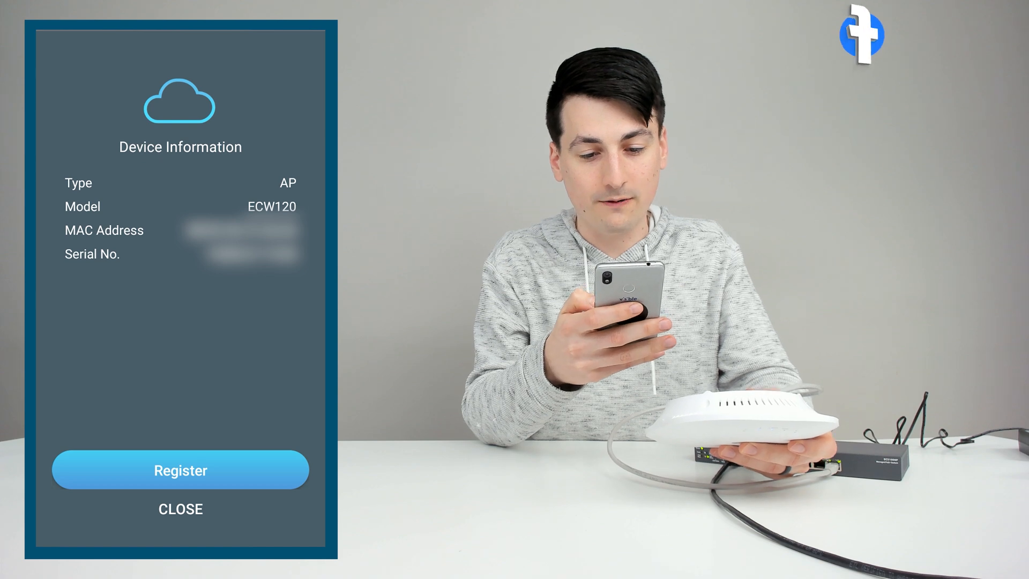
pyautogui.click(180, 469)
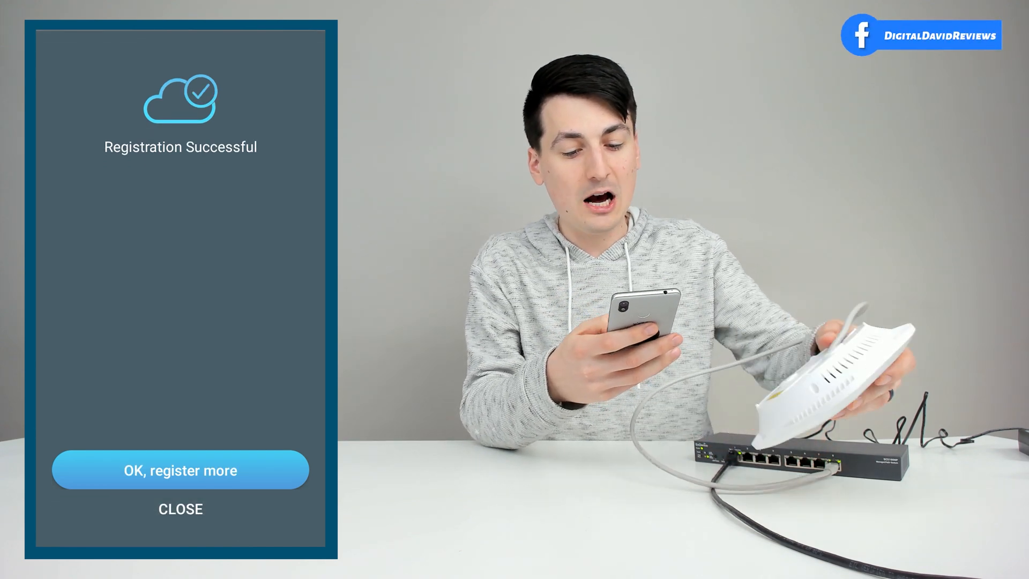
pyautogui.click(180, 469)
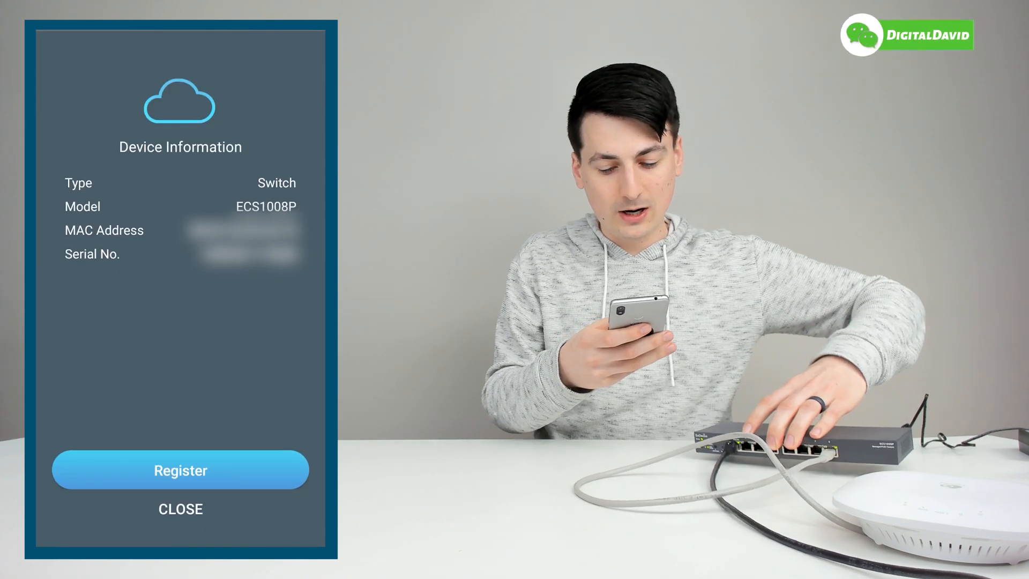
pyautogui.click(180, 469)
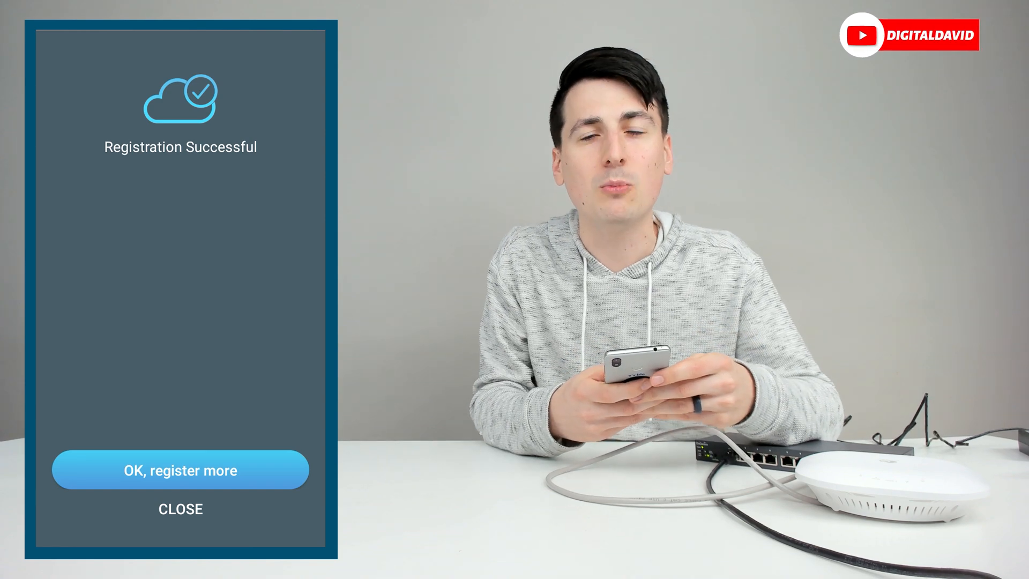
pyautogui.click(180, 508)
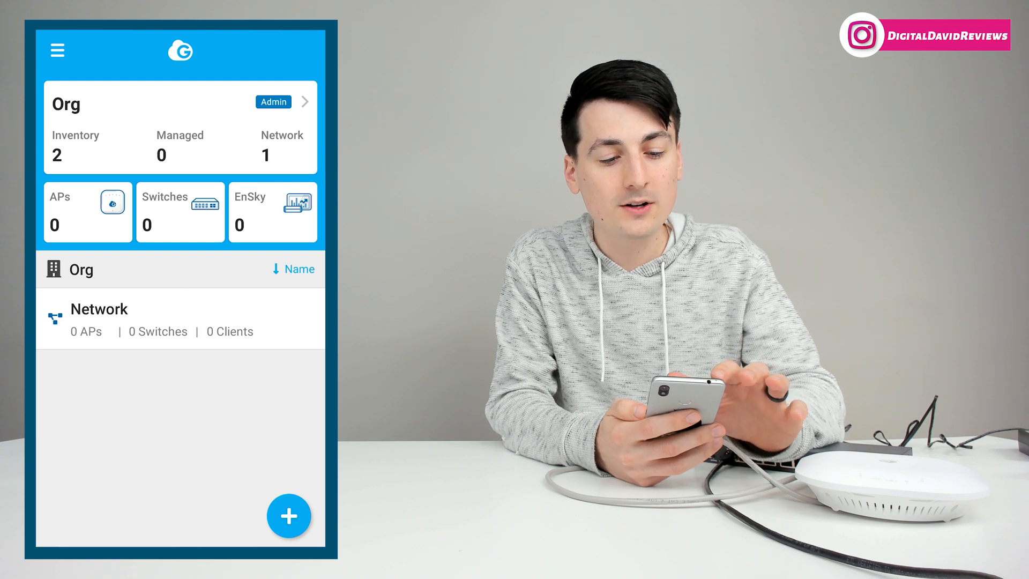
# From the navigation menu, show the inventory listing the ECS1008P and ECW120
pyautogui.click(57, 50)
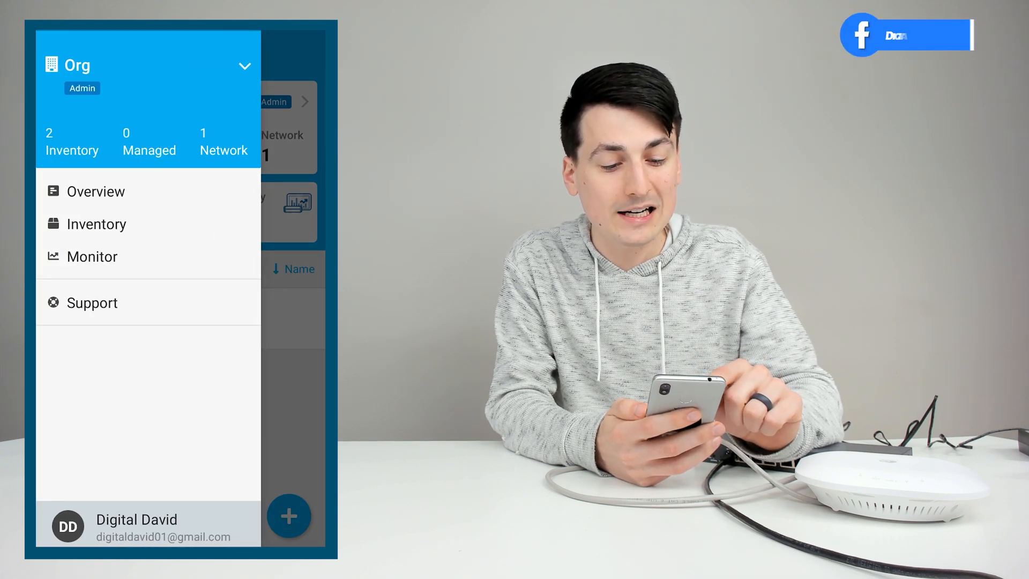
pyautogui.click(95, 224)
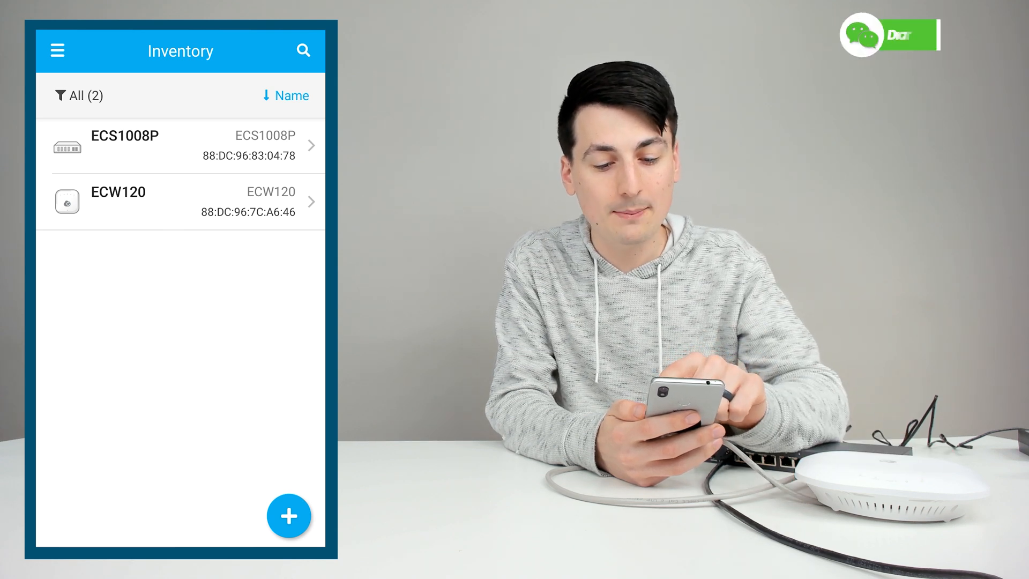
# Move the ECS1008P switch into Network, then start assigning the ECW120 access point
pyautogui.moveTo(197, 146); pyautogui.dragTo(99, 146)
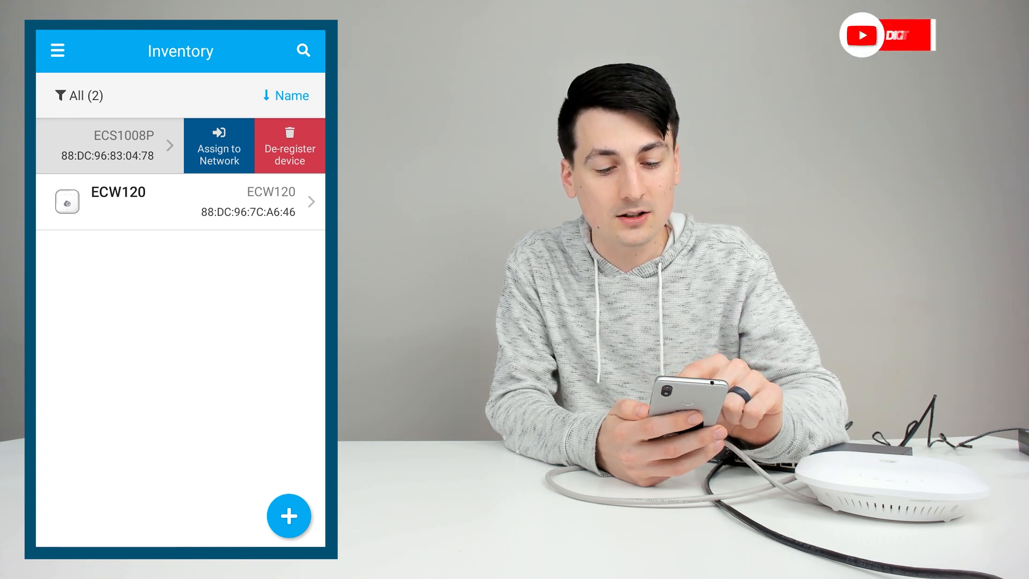
pyautogui.click(219, 146)
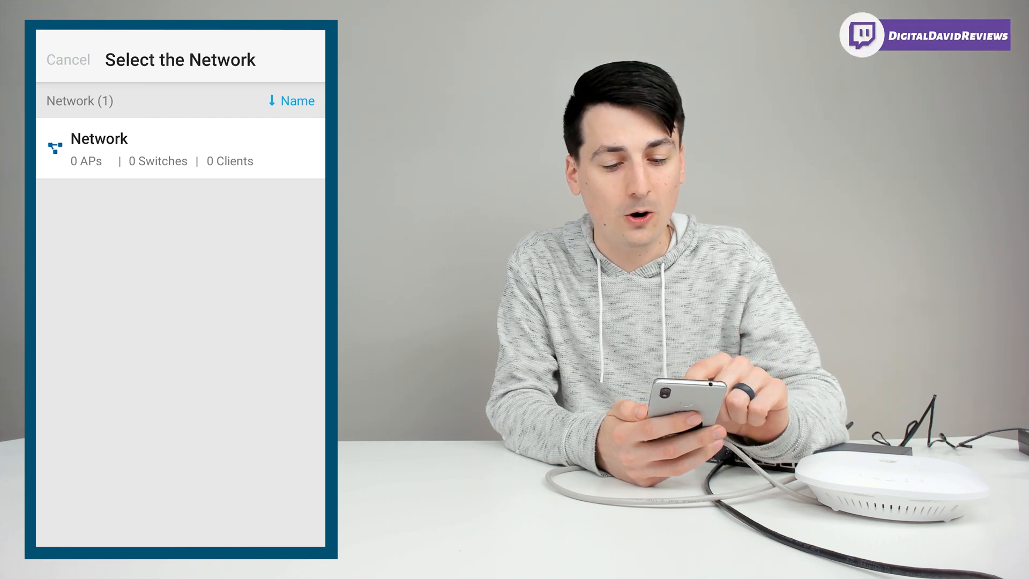
pyautogui.click(99, 148)
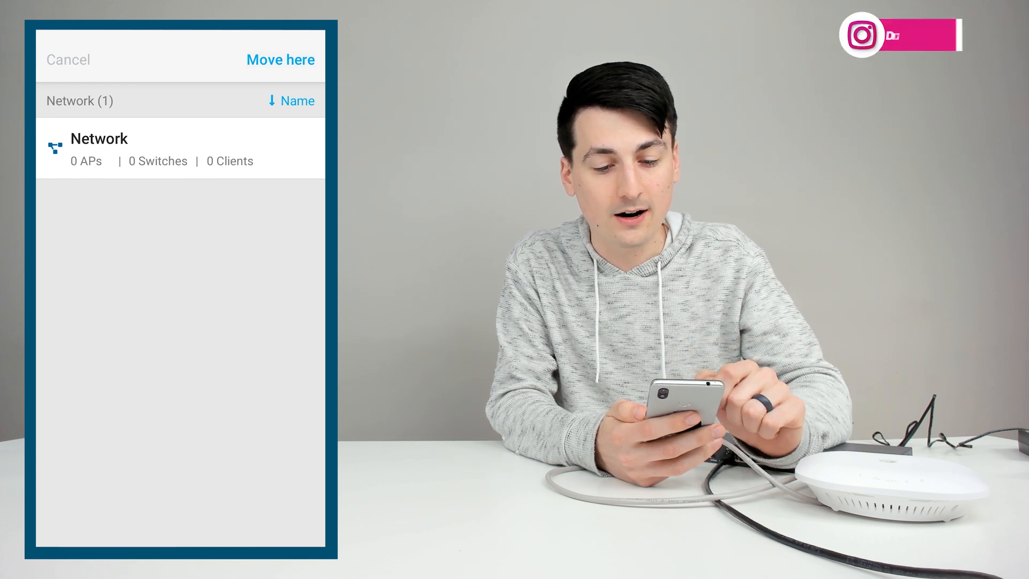
pyautogui.click(279, 60)
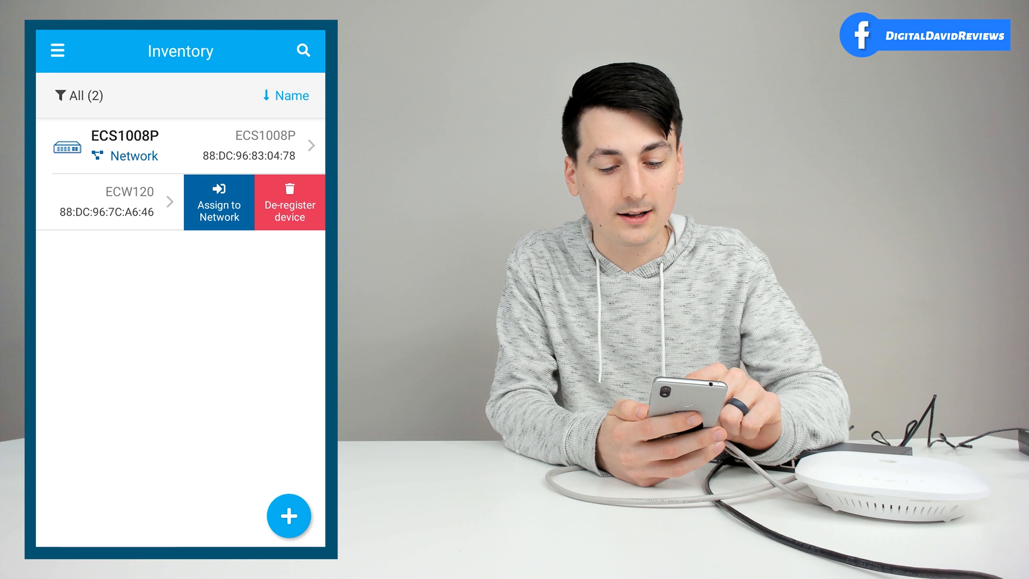
pyautogui.click(218, 203)
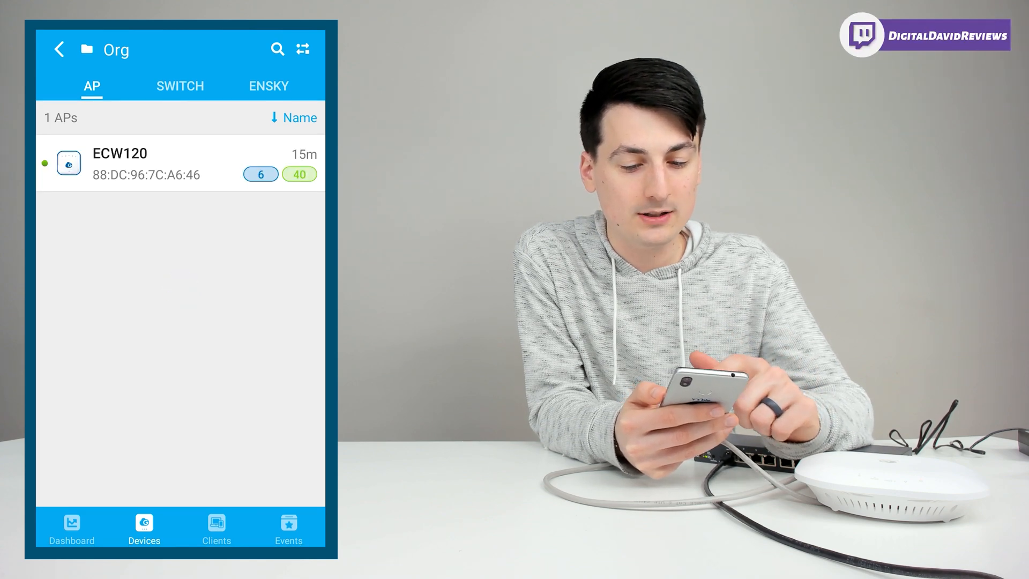
# Show the ECW120 access point's device detail with its online status and firmware
pyautogui.click(164, 163)
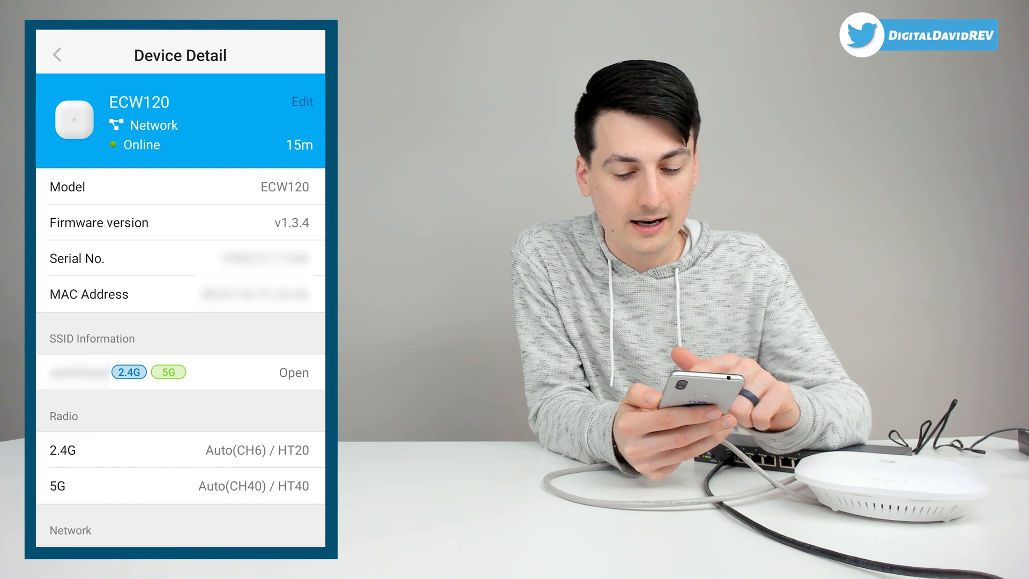
# Browse the ECW120's device detail and view its event logs
pyautogui.scroll(-3)
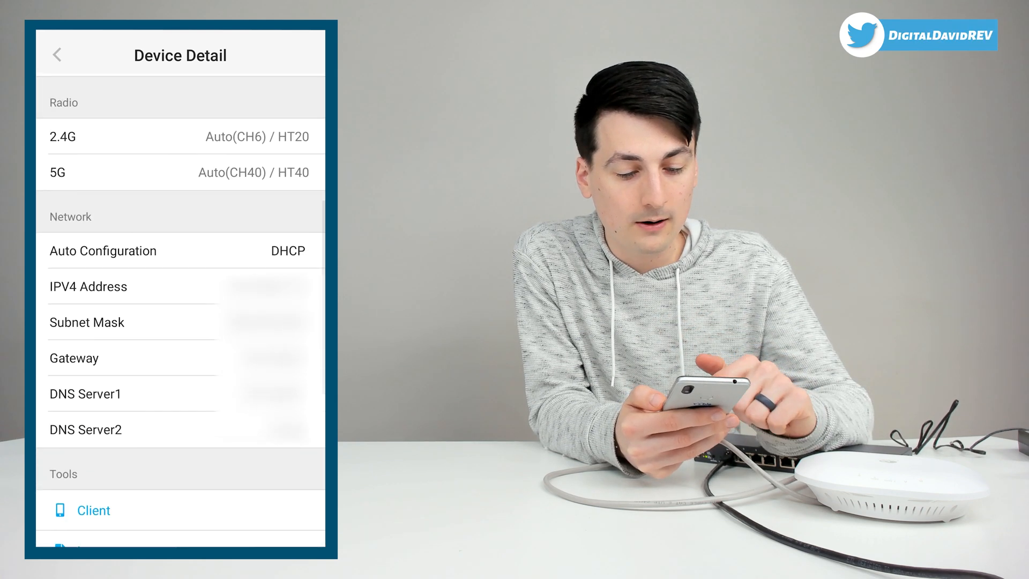
pyautogui.scroll(-3)
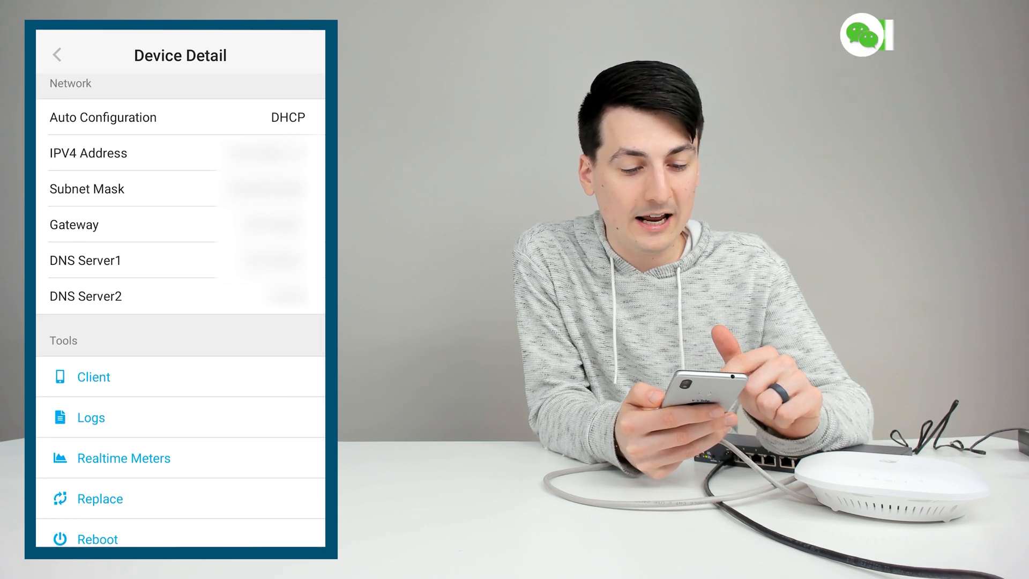
pyautogui.scroll(3)
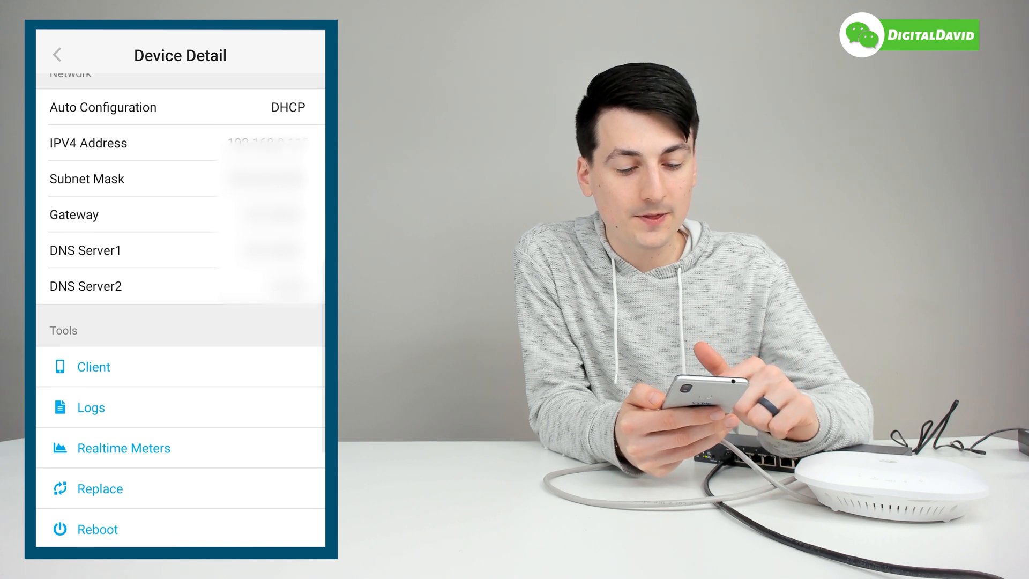
pyautogui.scroll(-3)
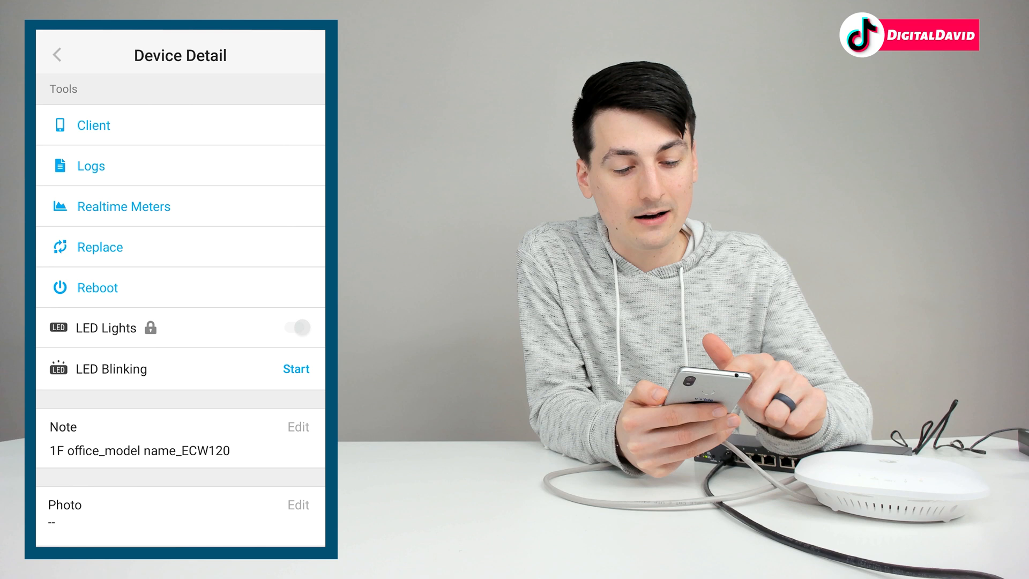
pyautogui.click(90, 165)
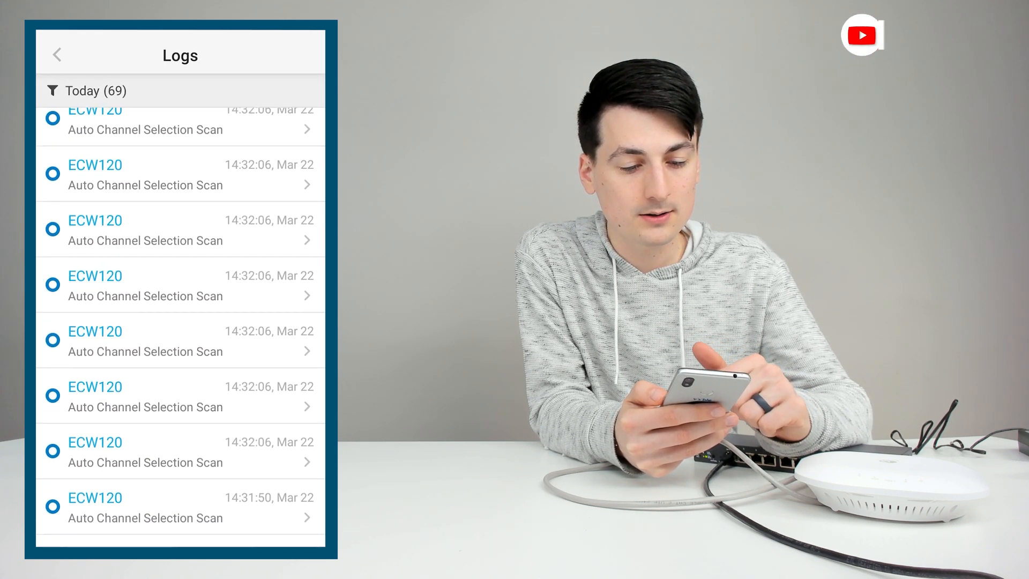
pyautogui.click(57, 55)
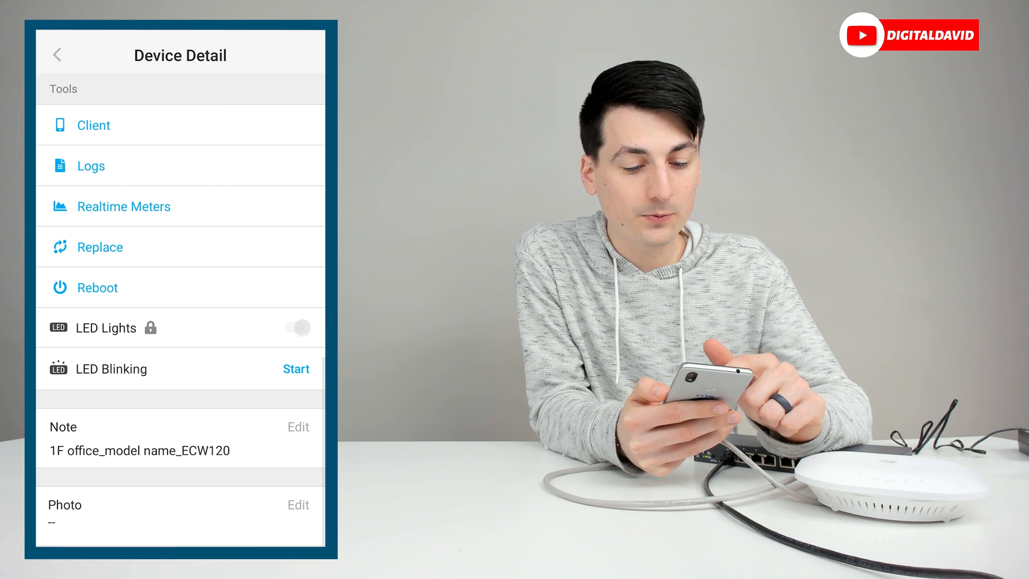
# Check the ECW120's replacement options and return to the organisation overview
pyautogui.click(122, 206)
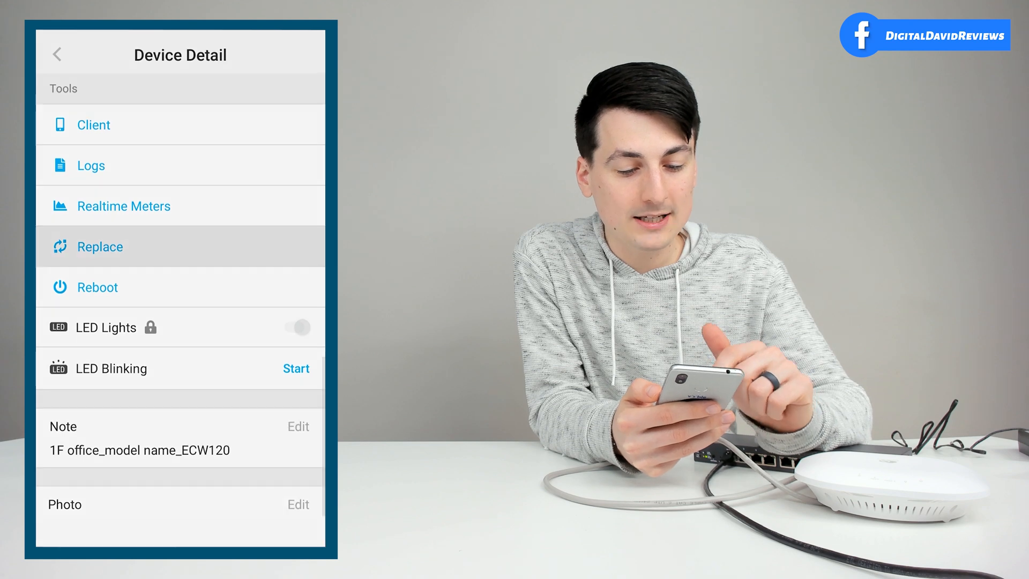
pyautogui.click(100, 246)
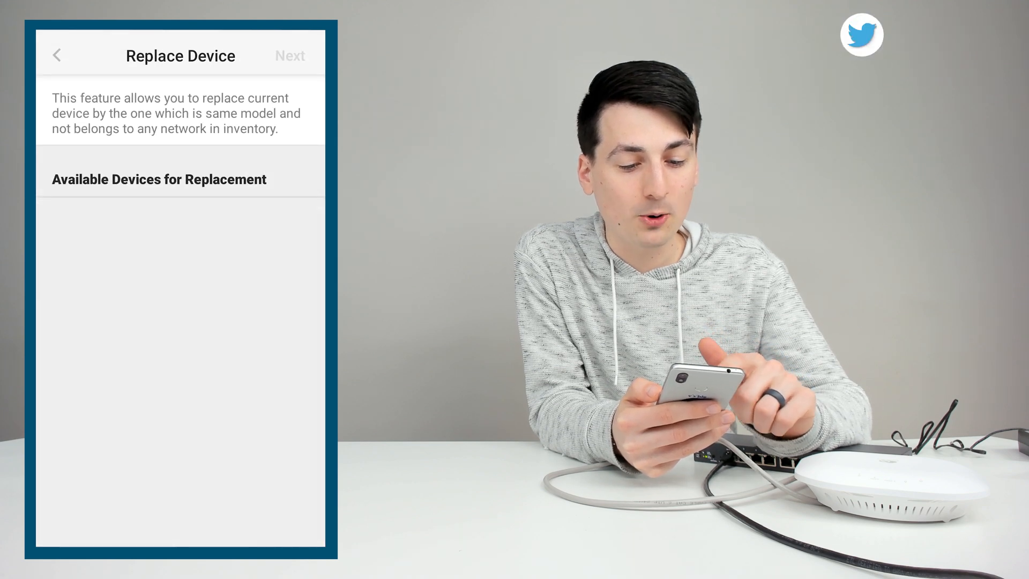
pyautogui.click(57, 54)
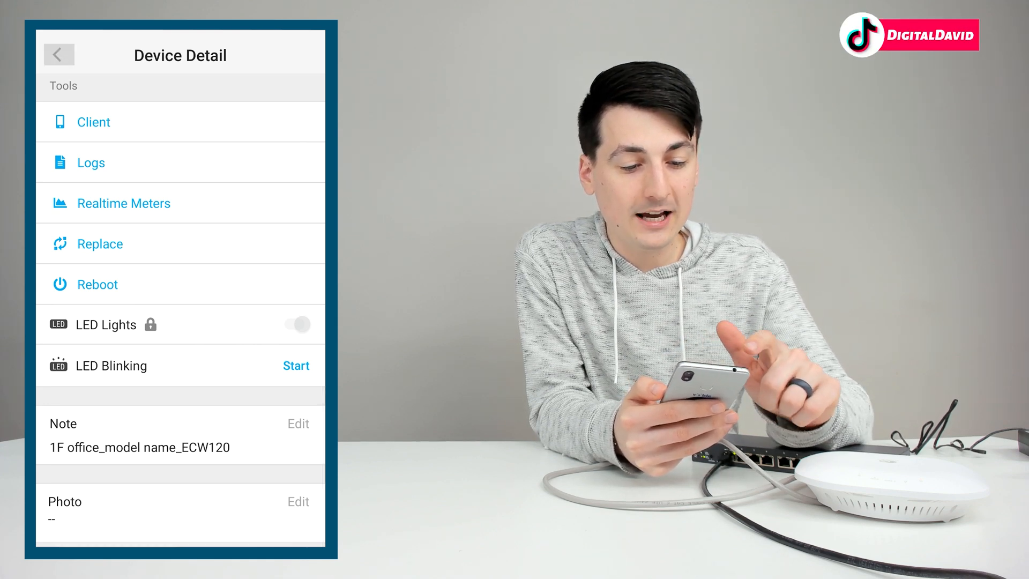
pyautogui.click(59, 55)
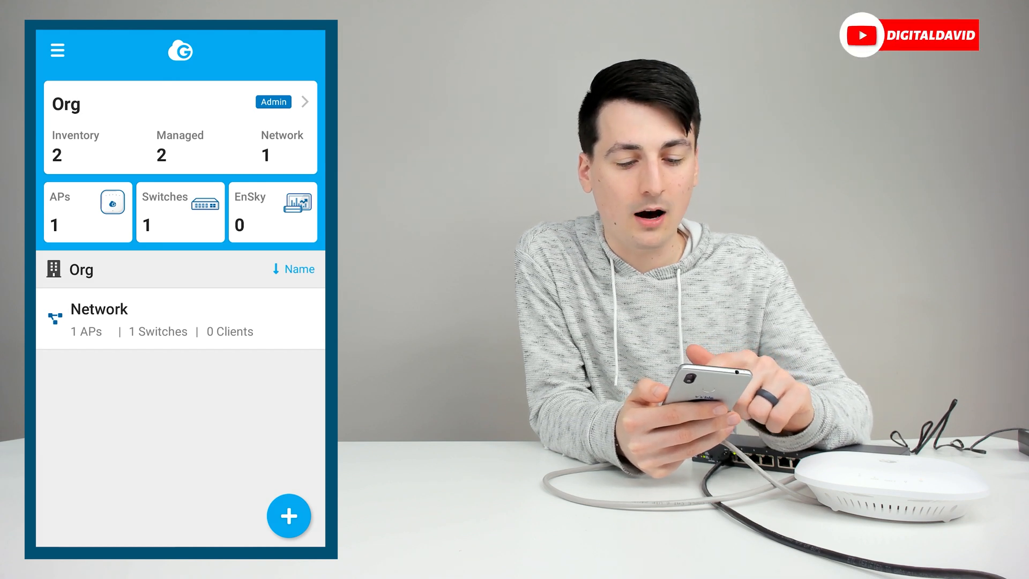
# Show the ECS1008P switch's device detail with 2 of 8 ports active
pyautogui.click(180, 211)
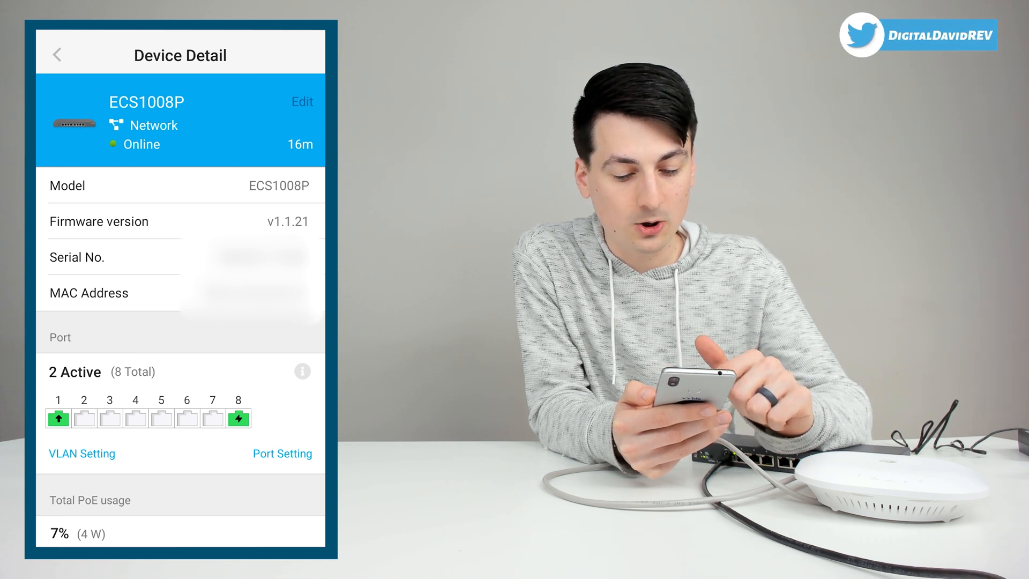
# Review the switch's Tools section and the 1F office note on its detail page
pyautogui.scroll(-3)
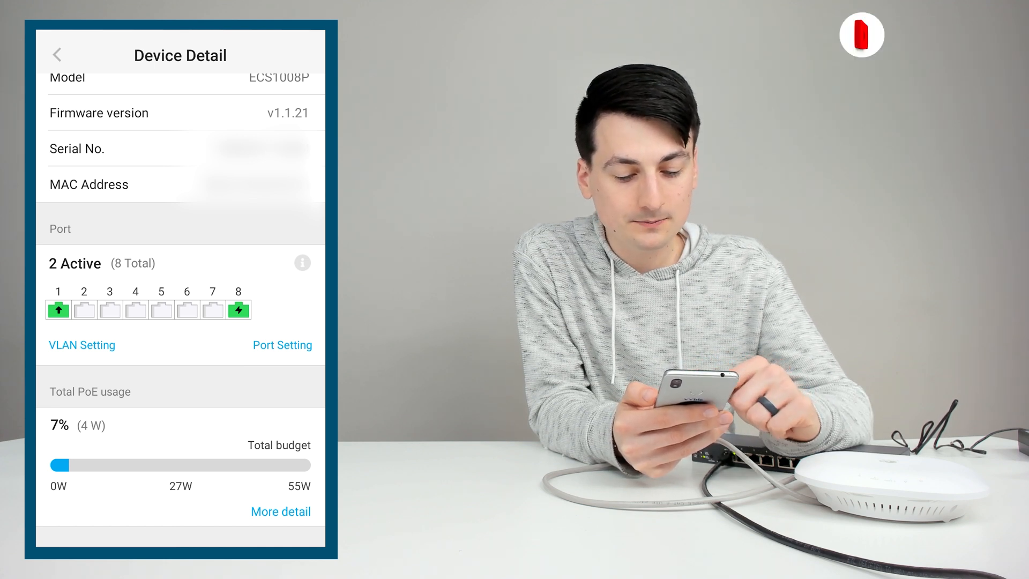
pyautogui.scroll(-3)
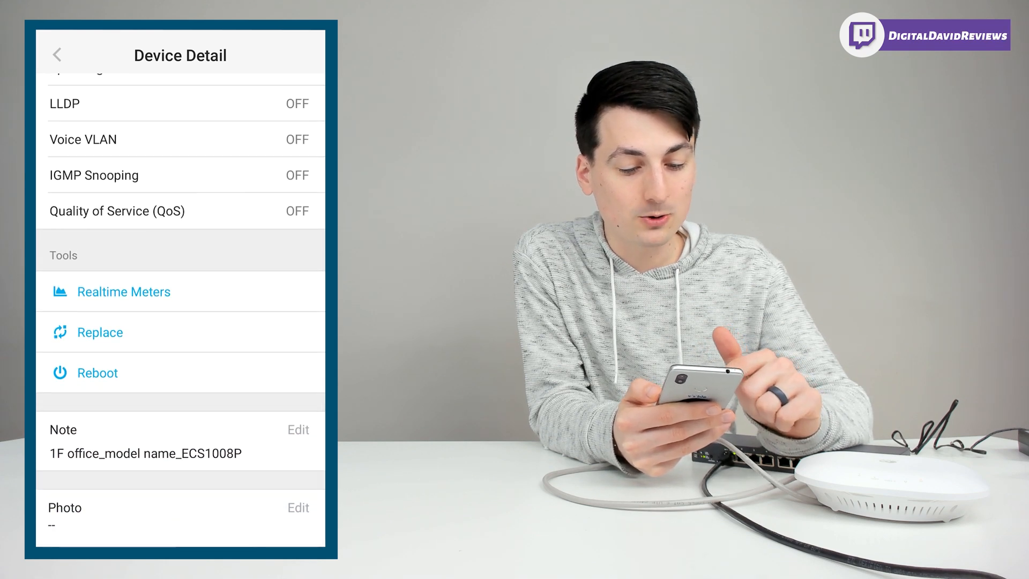
pyautogui.click(124, 292)
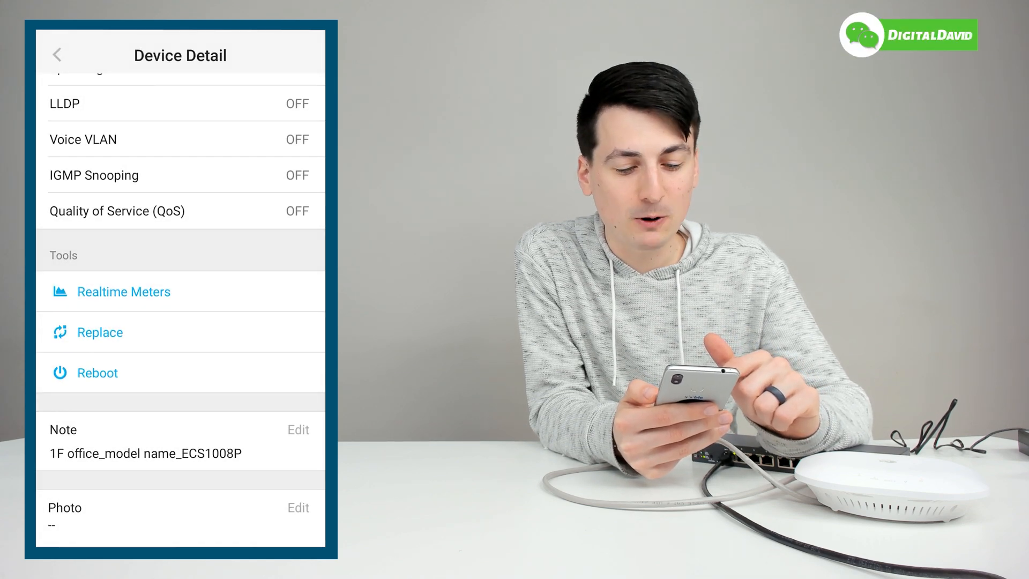
pyautogui.scroll(3)
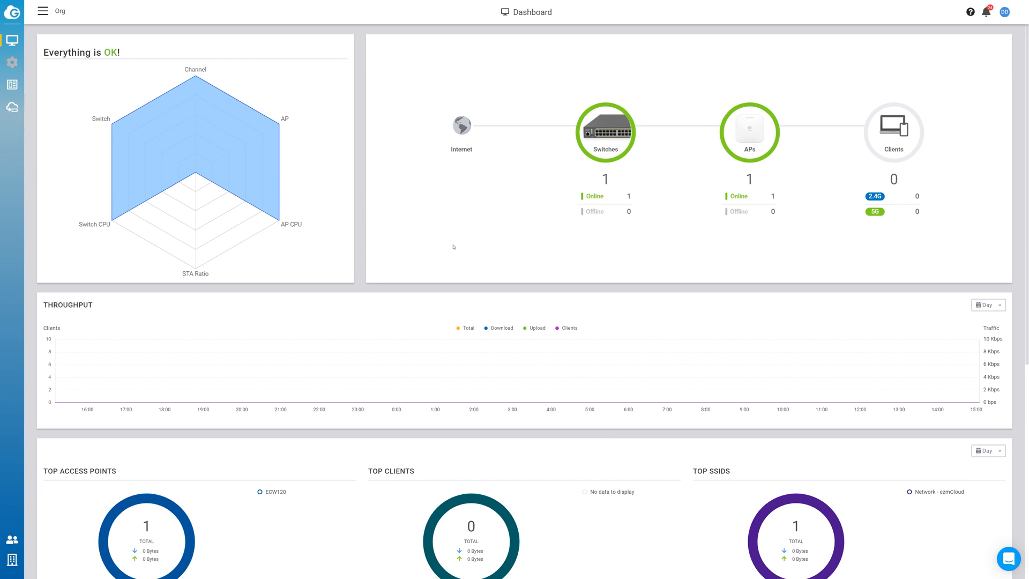
pyautogui.moveTo(385, 441)
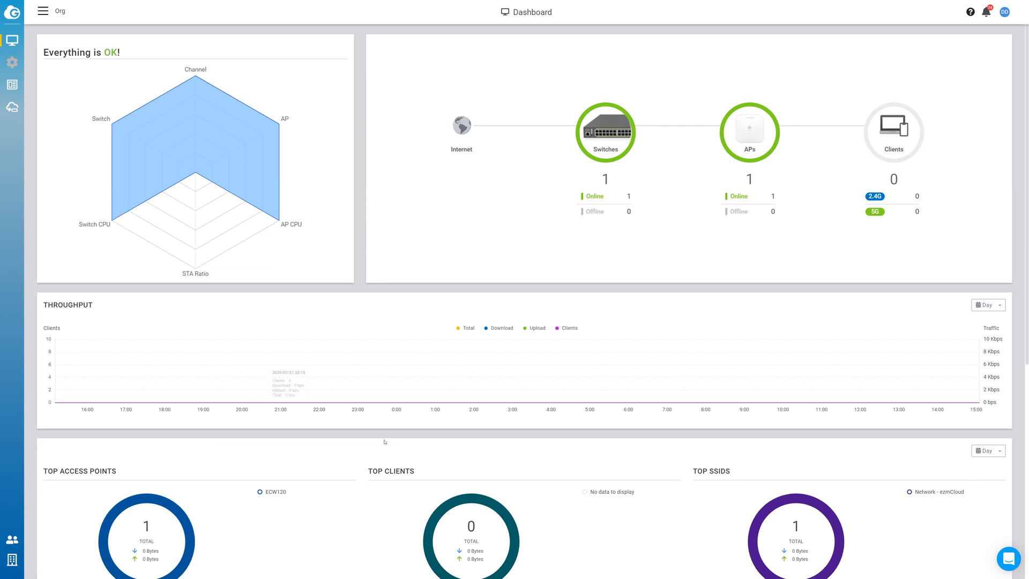
pyautogui.moveTo(354, 29)
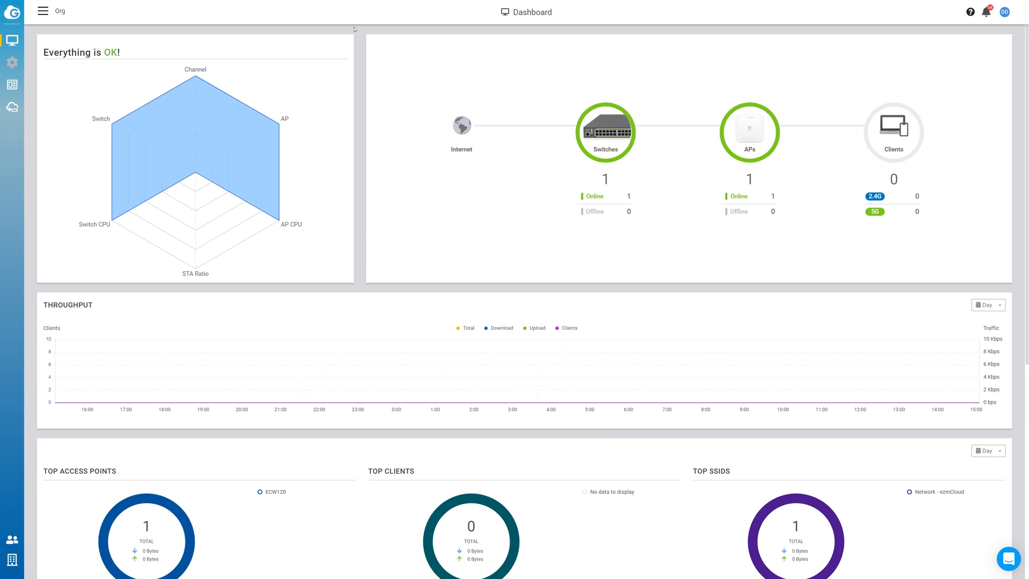
pyautogui.moveTo(479, 47)
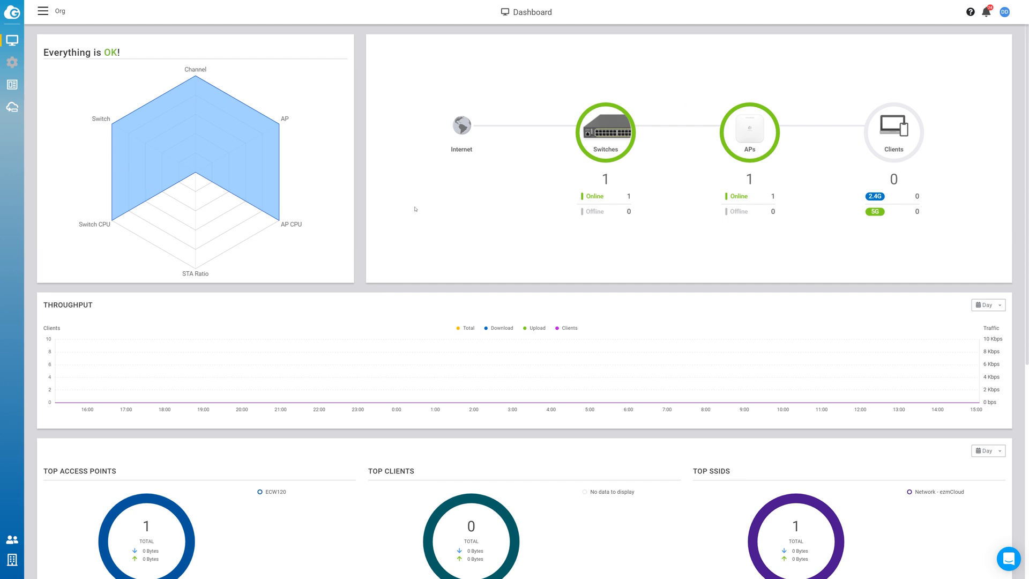
pyautogui.moveTo(918, 175)
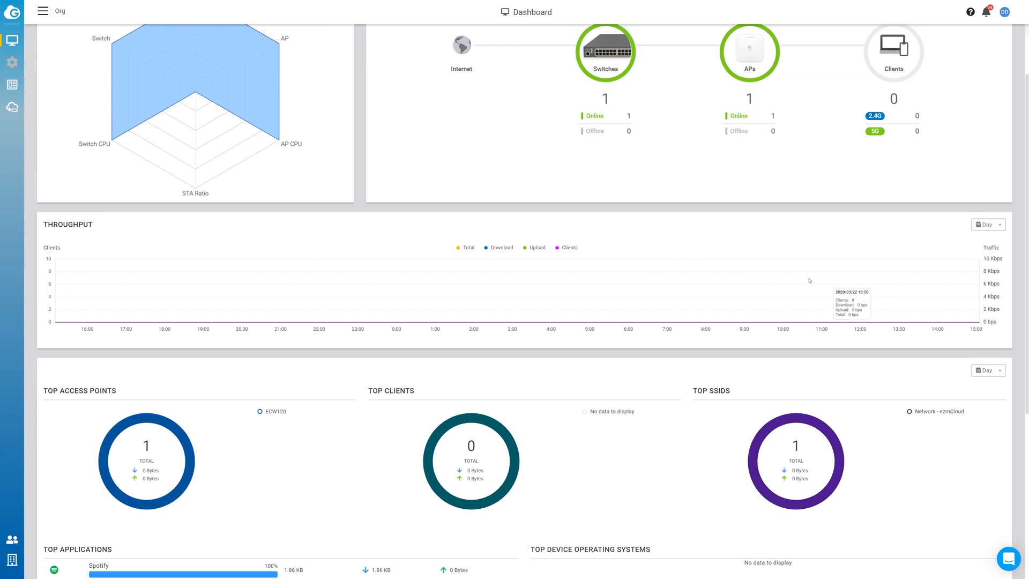
pyautogui.click(986, 224)
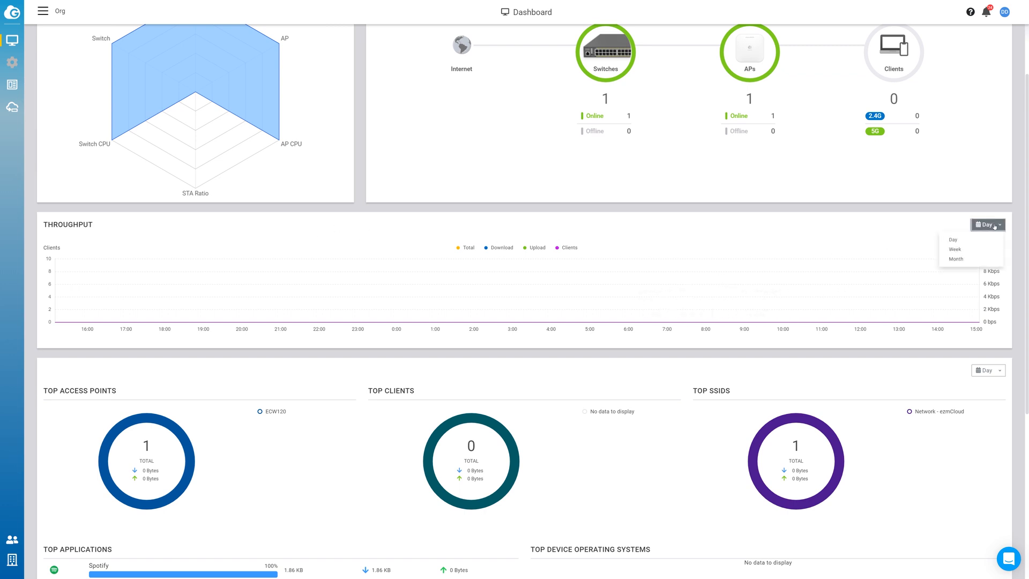
pyautogui.scroll(-3)
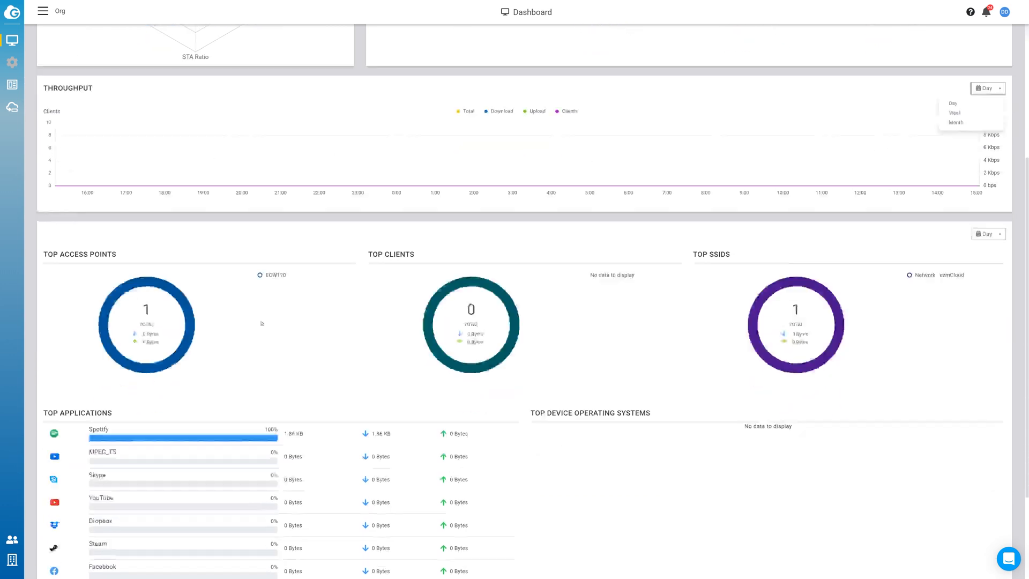
pyautogui.scroll(-3)
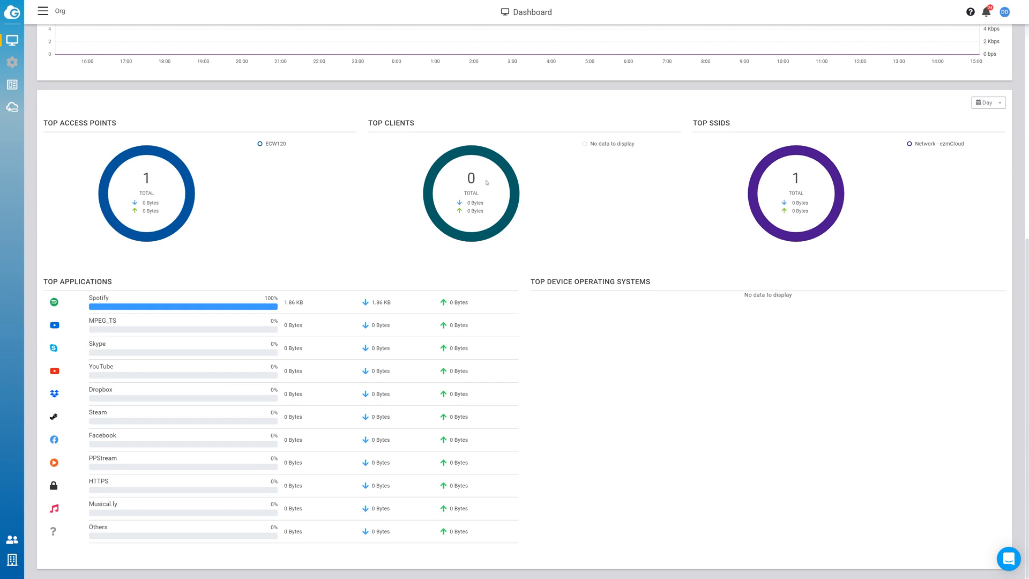
pyautogui.moveTo(805, 195)
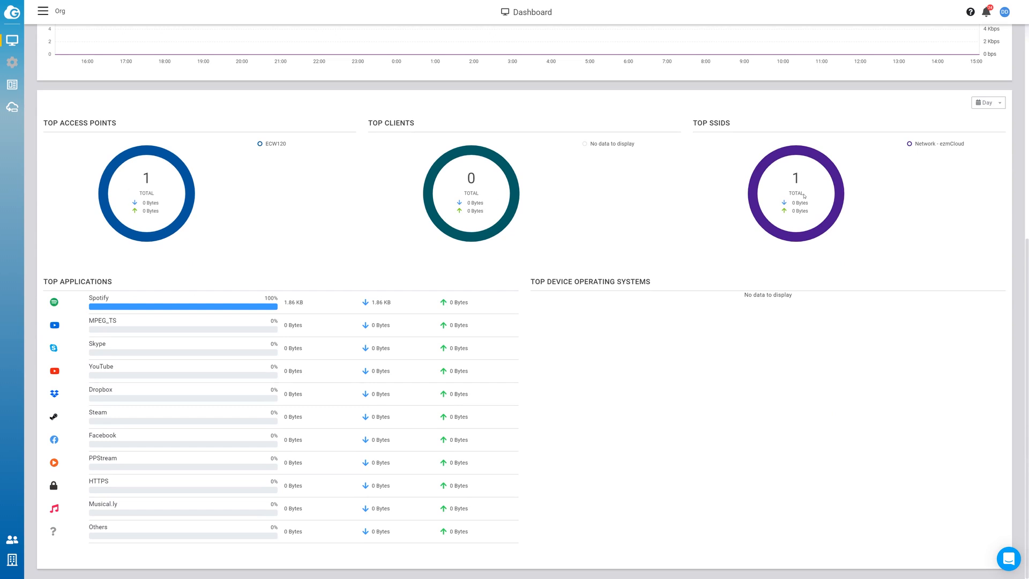
pyautogui.click(987, 103)
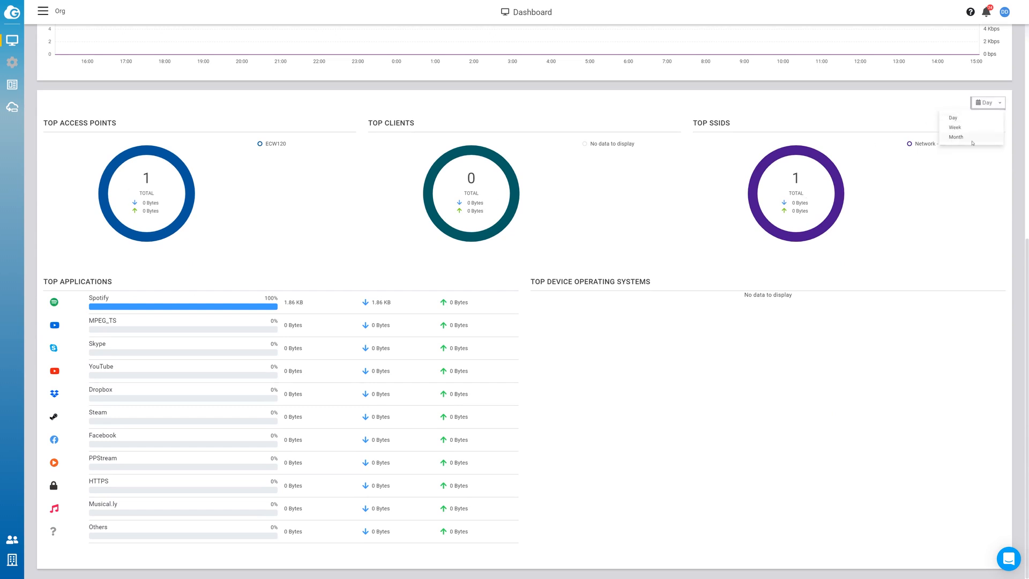
pyautogui.moveTo(233, 355)
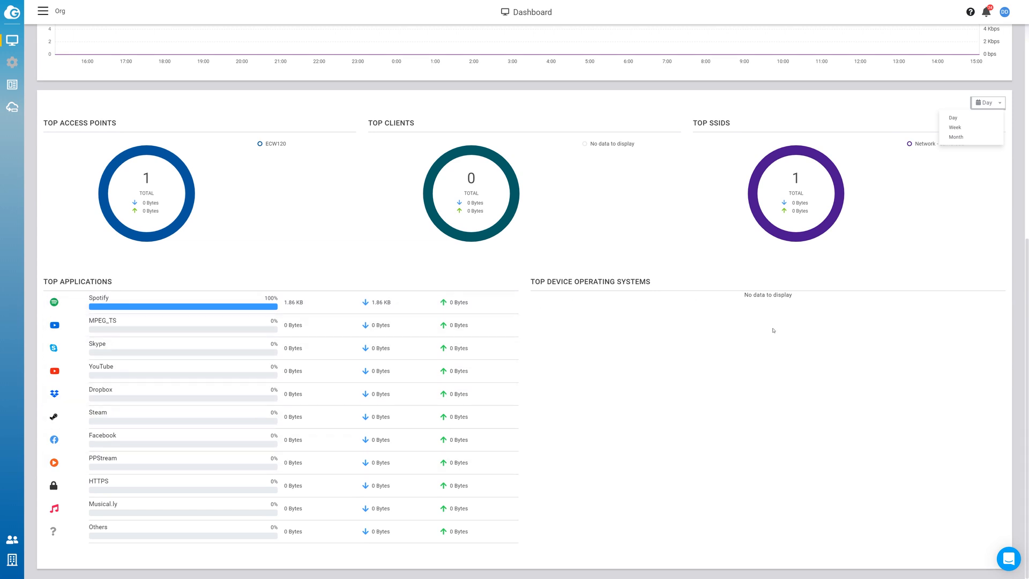
pyautogui.moveTo(764, 381)
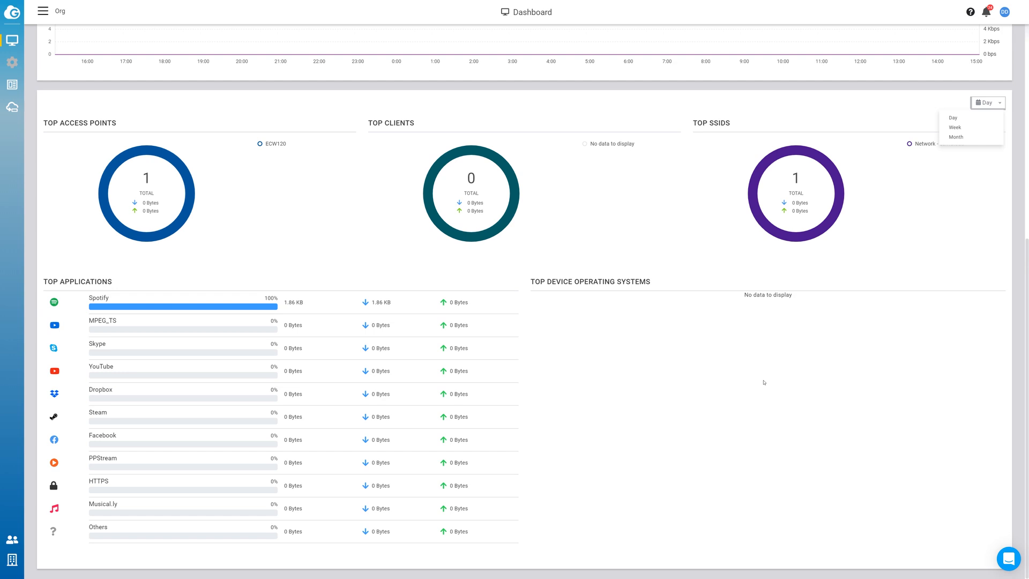
pyautogui.click(970, 11)
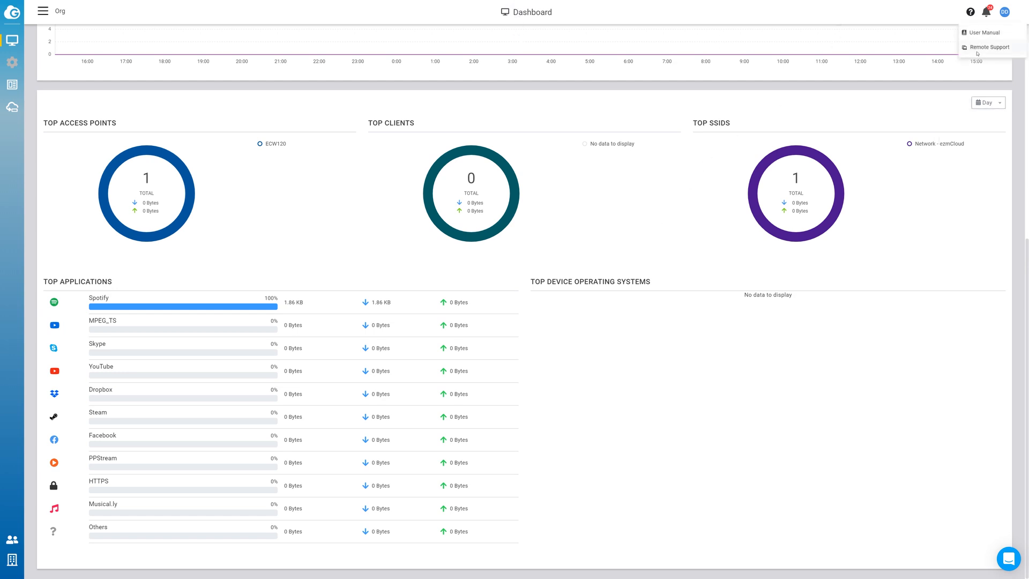
pyautogui.click(986, 11)
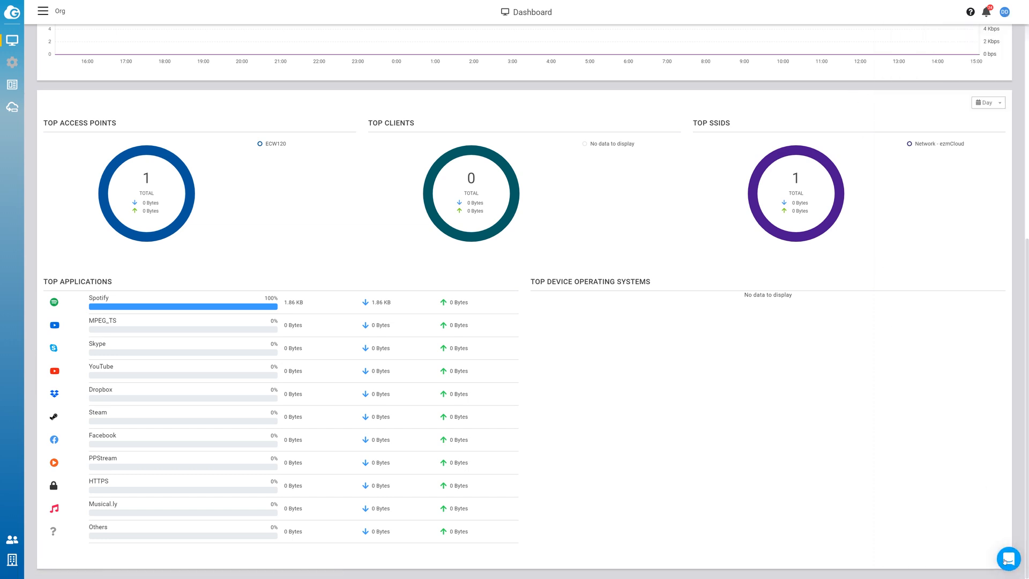
pyautogui.moveTo(512, 478)
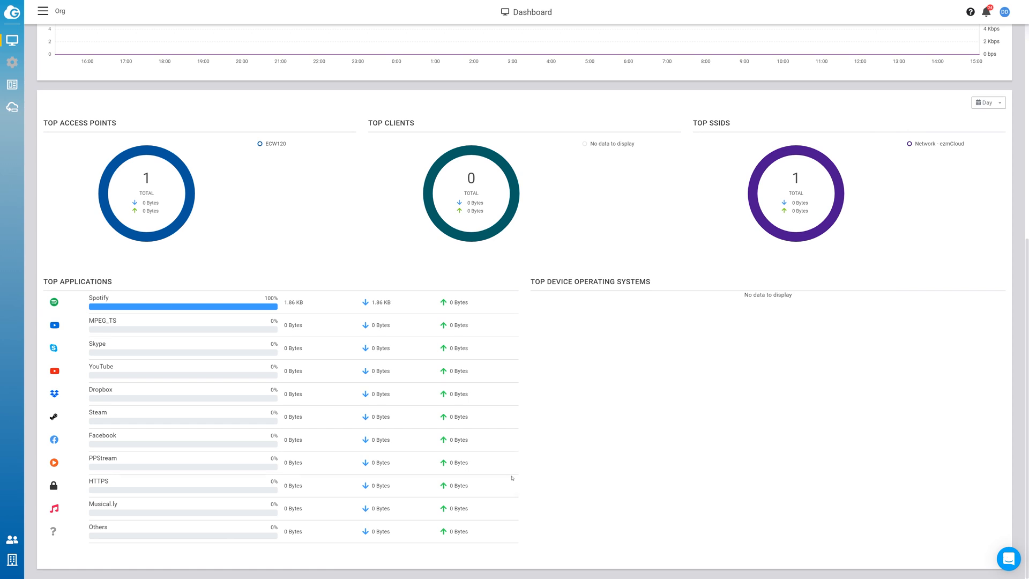
pyautogui.click(12, 40)
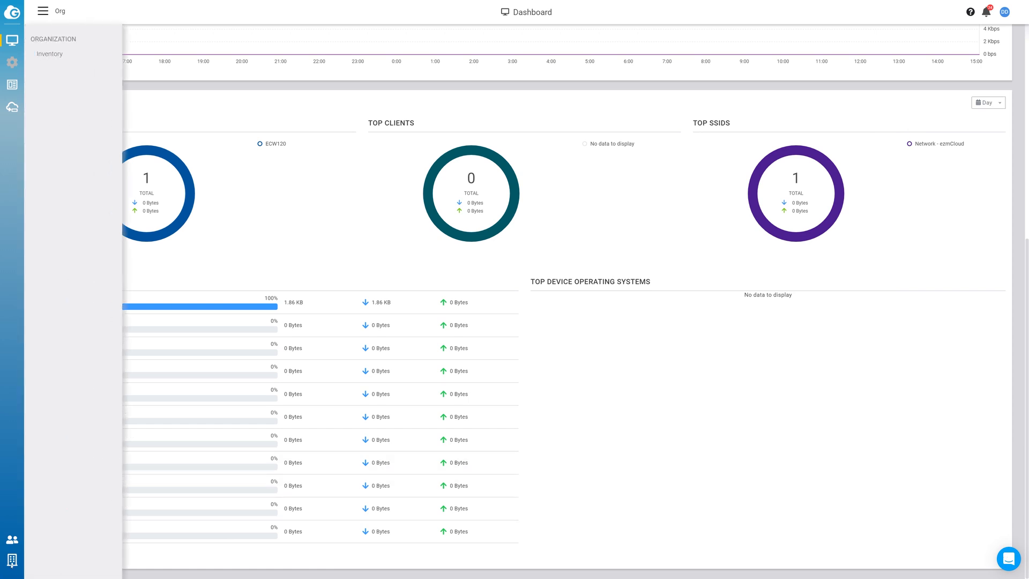
# Switch from the organization flyout to the tree showing Org with Network beneath
pyautogui.click(42, 11)
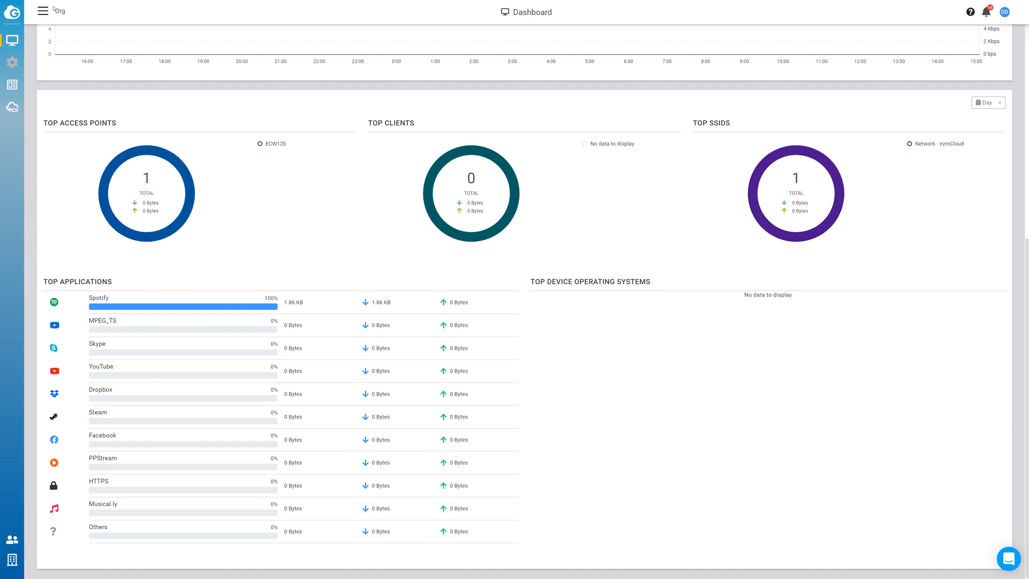
pyautogui.click(43, 12)
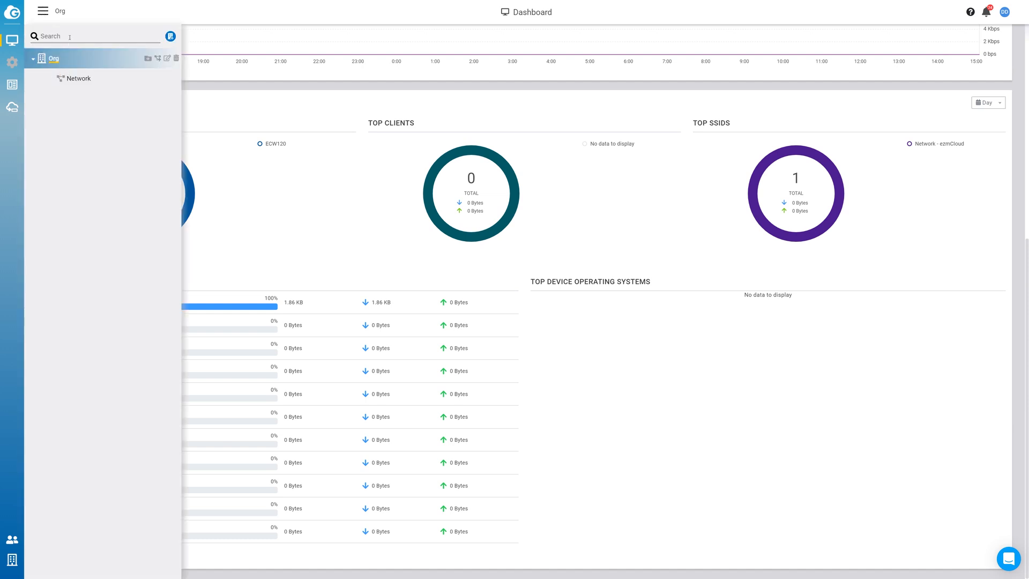
pyautogui.moveTo(170, 36)
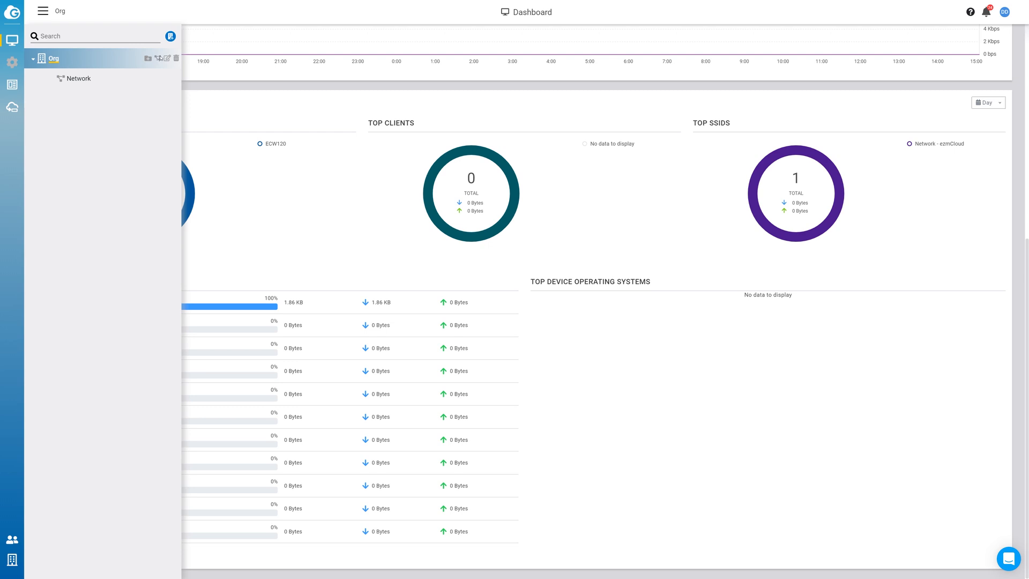
pyautogui.moveTo(176, 58)
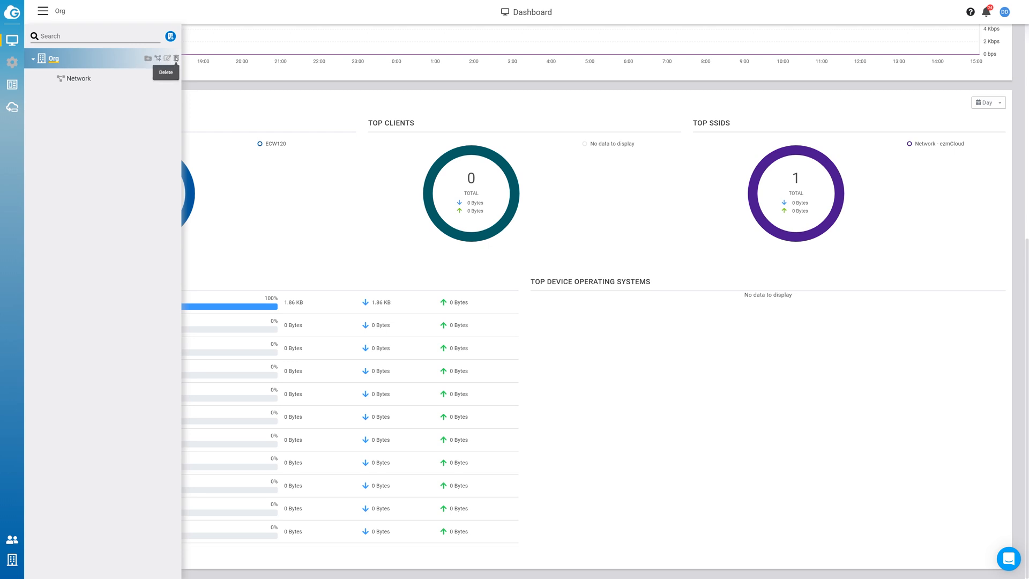
pyautogui.moveTo(78, 78)
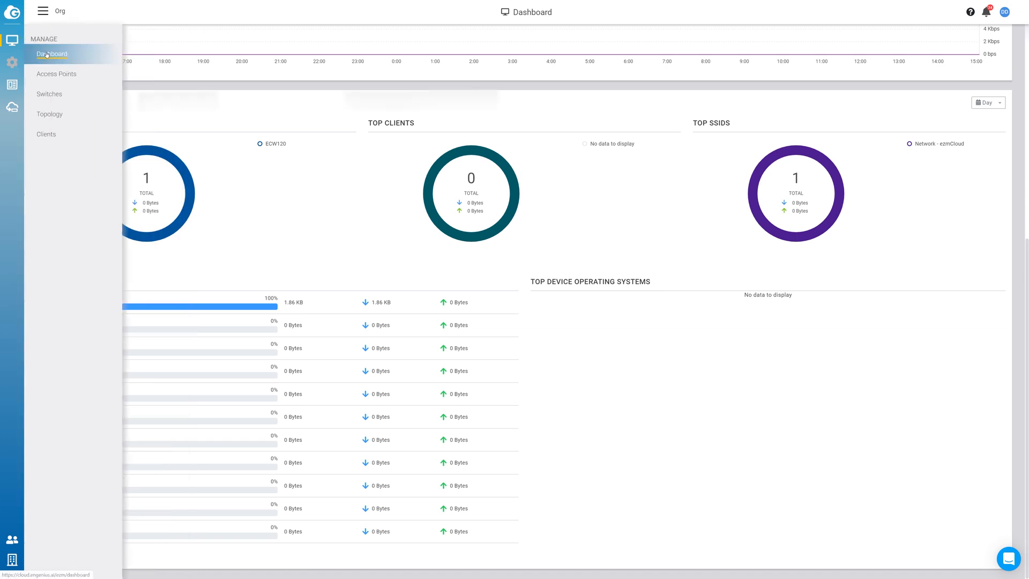
# View the Access Points list with the ECW120, its map view and floor plans
pyautogui.click(57, 74)
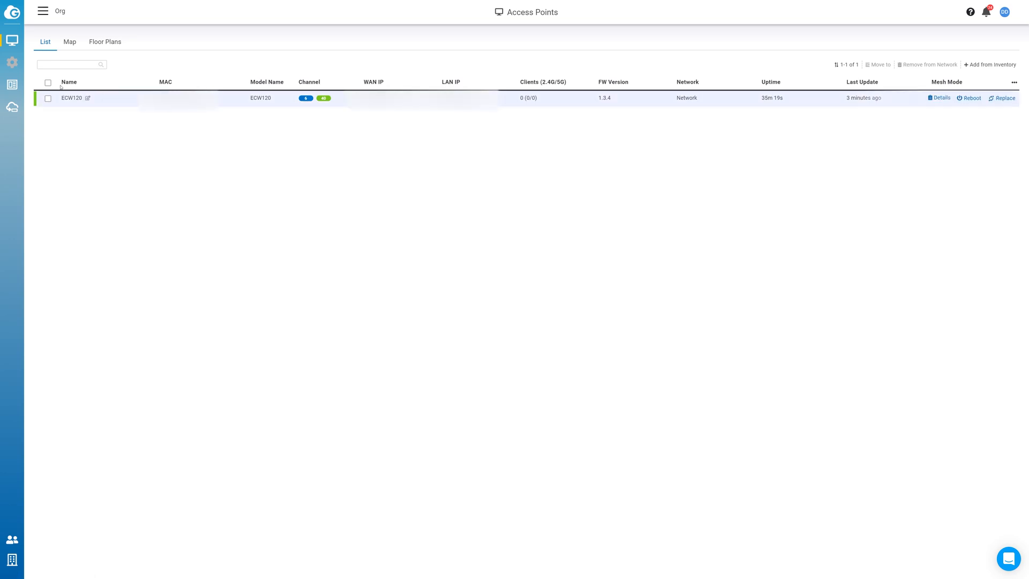
pyautogui.click(68, 41)
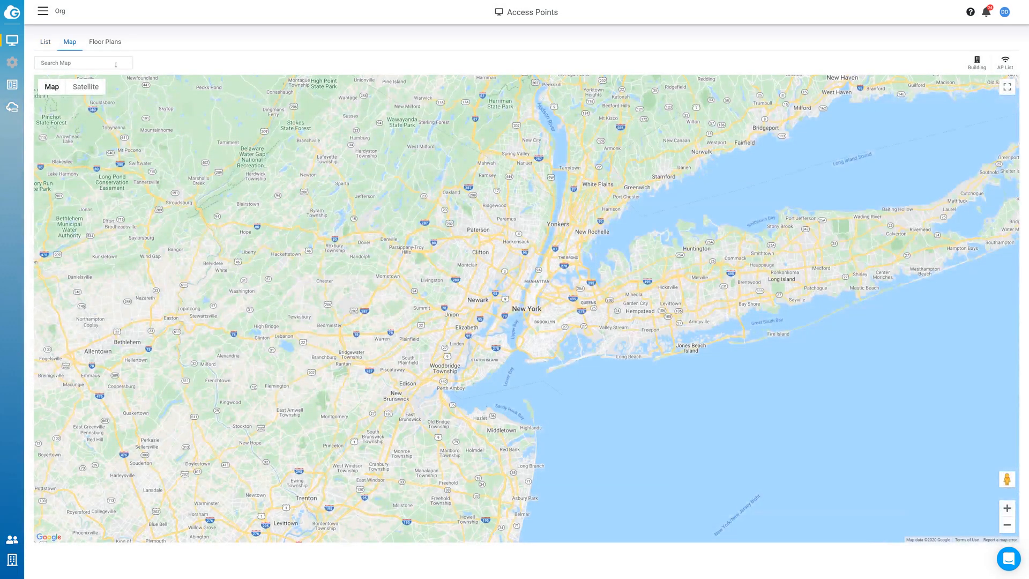
pyautogui.click(104, 42)
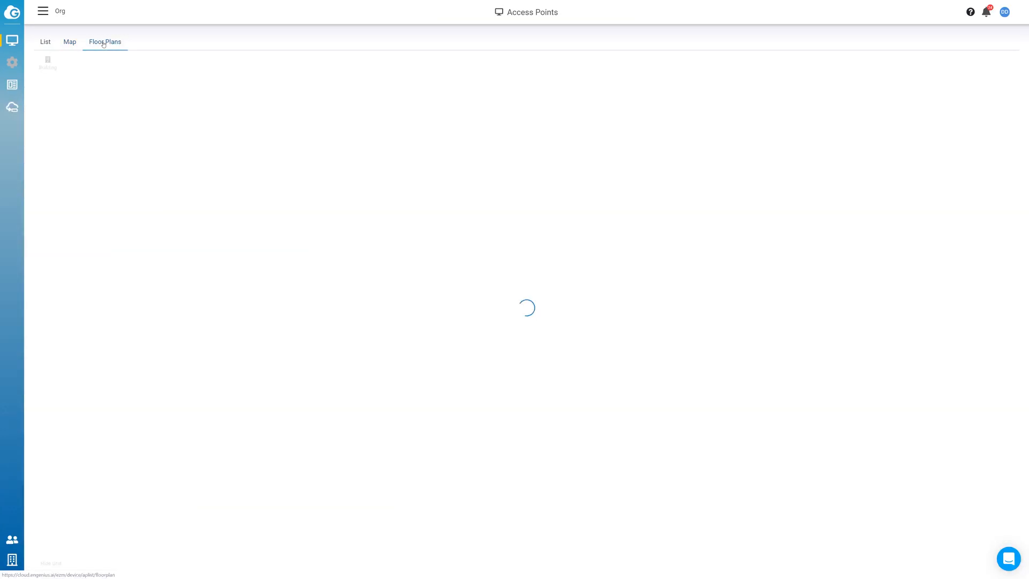
pyautogui.moveTo(47, 60)
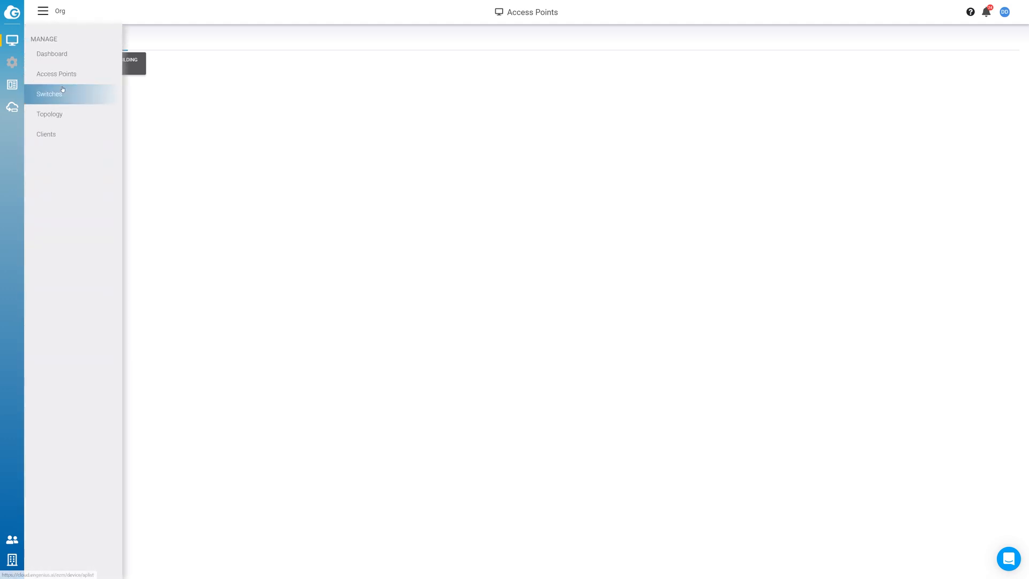
# Show the Switches list from the Manage menu
pyautogui.click(50, 94)
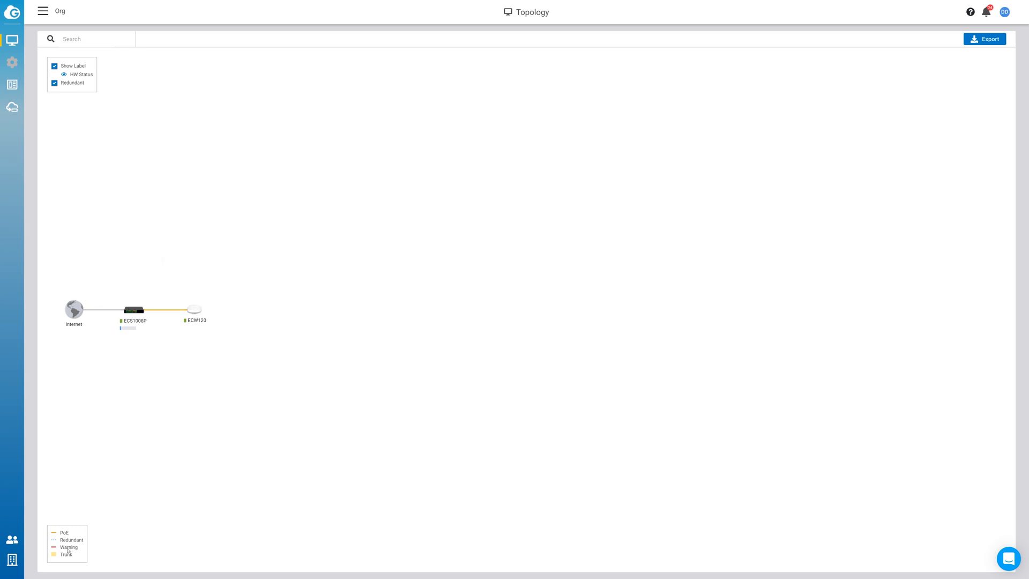
pyautogui.moveTo(951, 56)
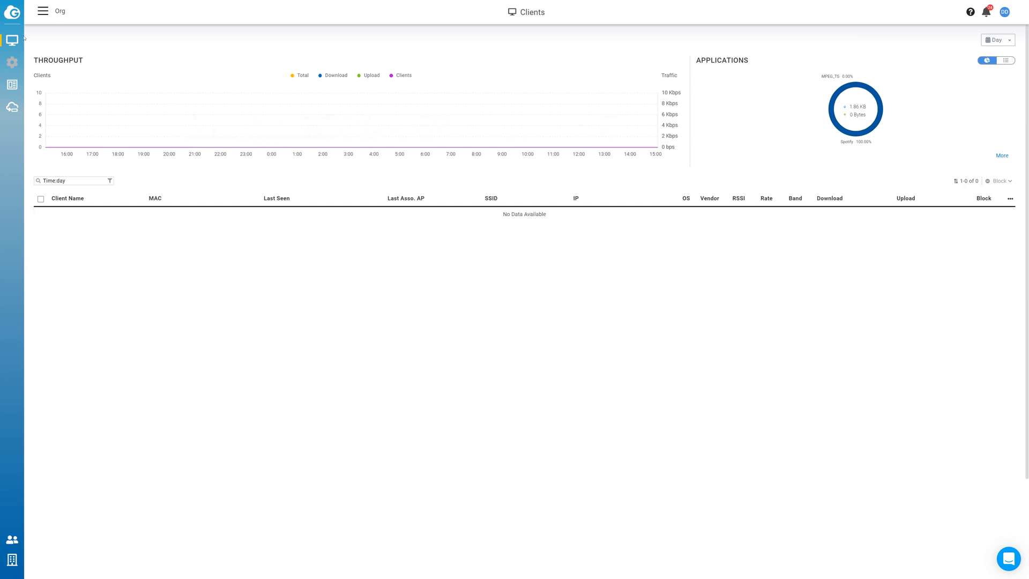
# Switch the scope from Org to its Network and bring up the Configure menu
pyautogui.click(12, 40)
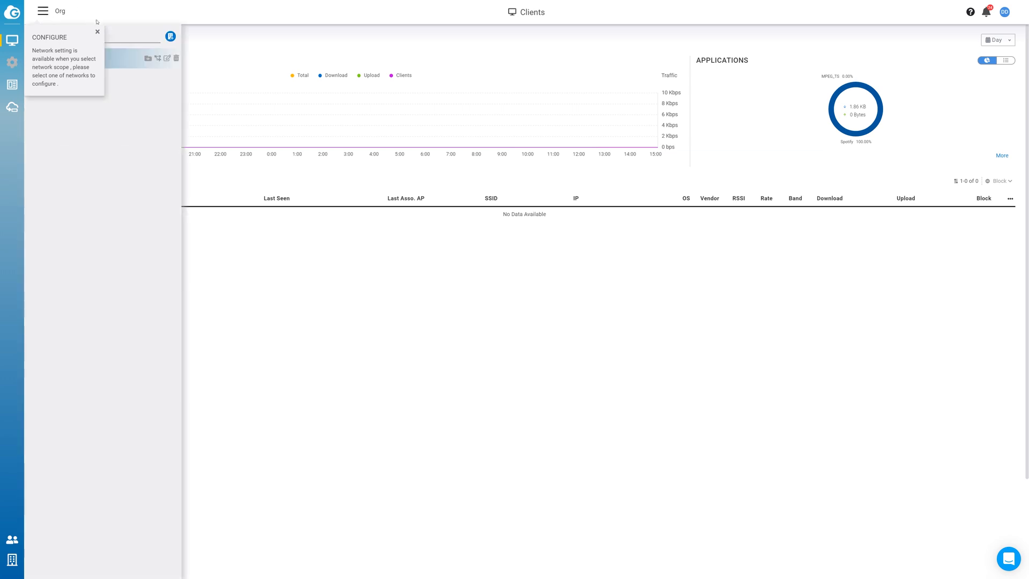
pyautogui.click(97, 32)
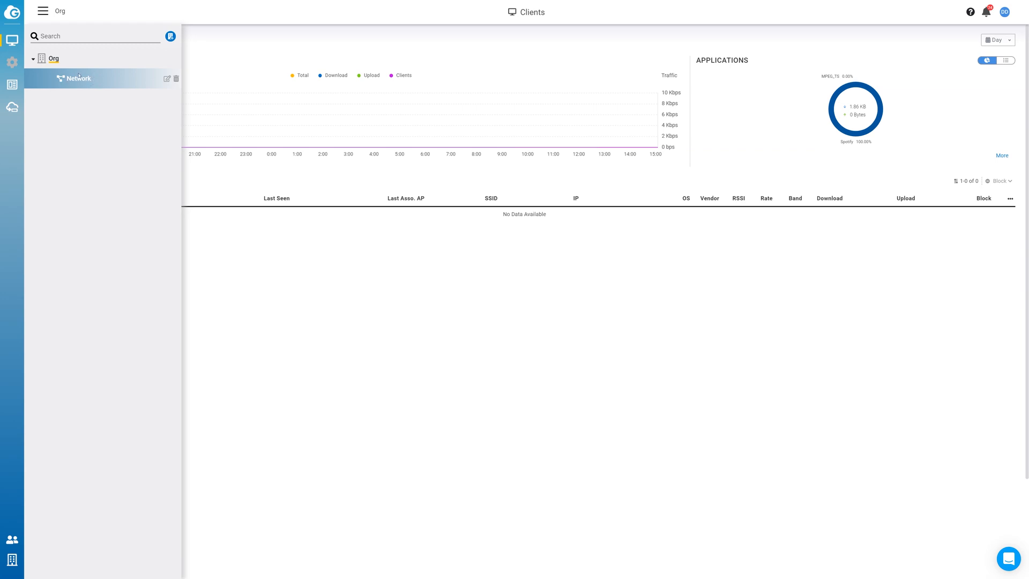
pyautogui.click(79, 78)
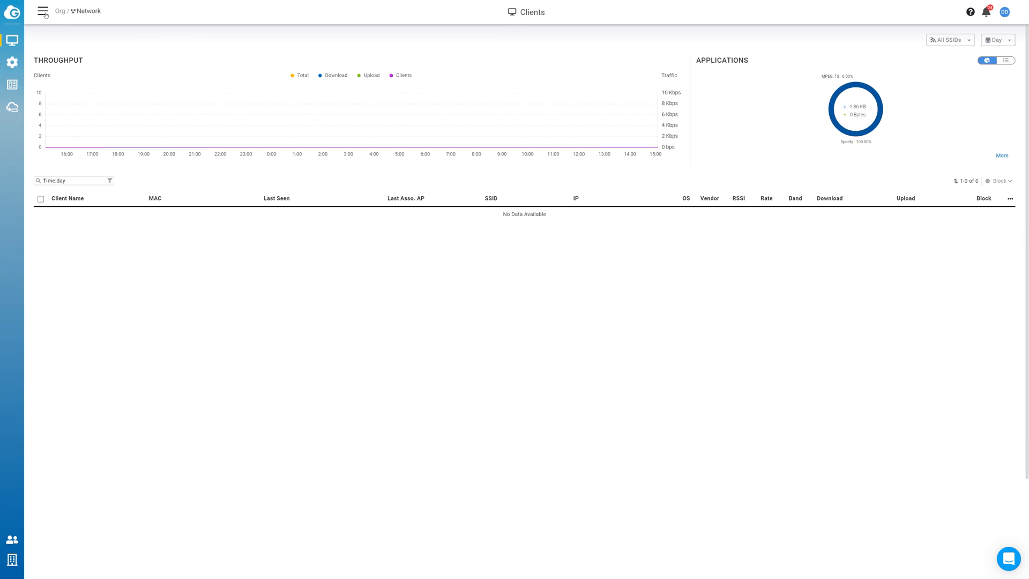
pyautogui.click(41, 11)
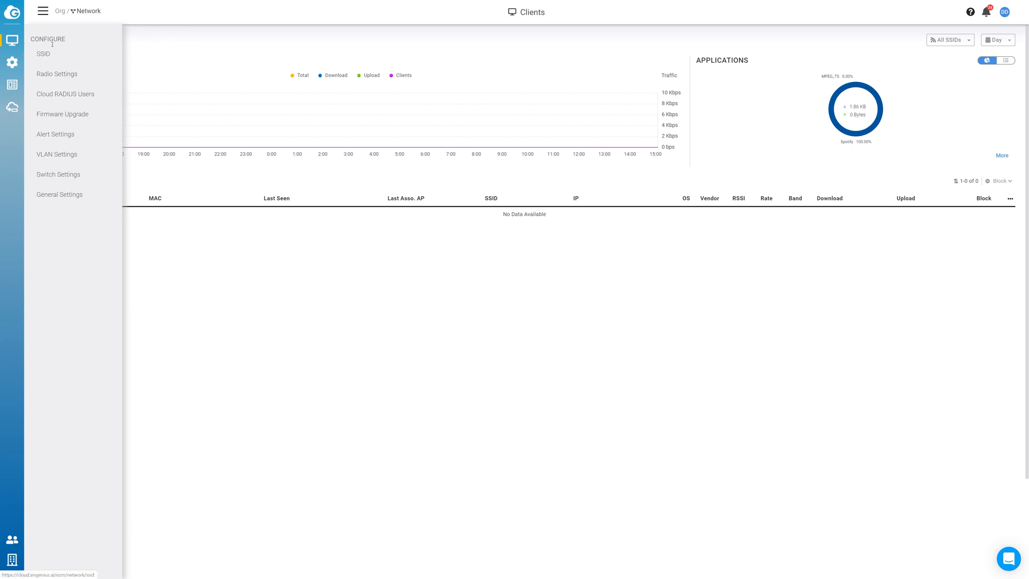
pyautogui.moveTo(43, 53)
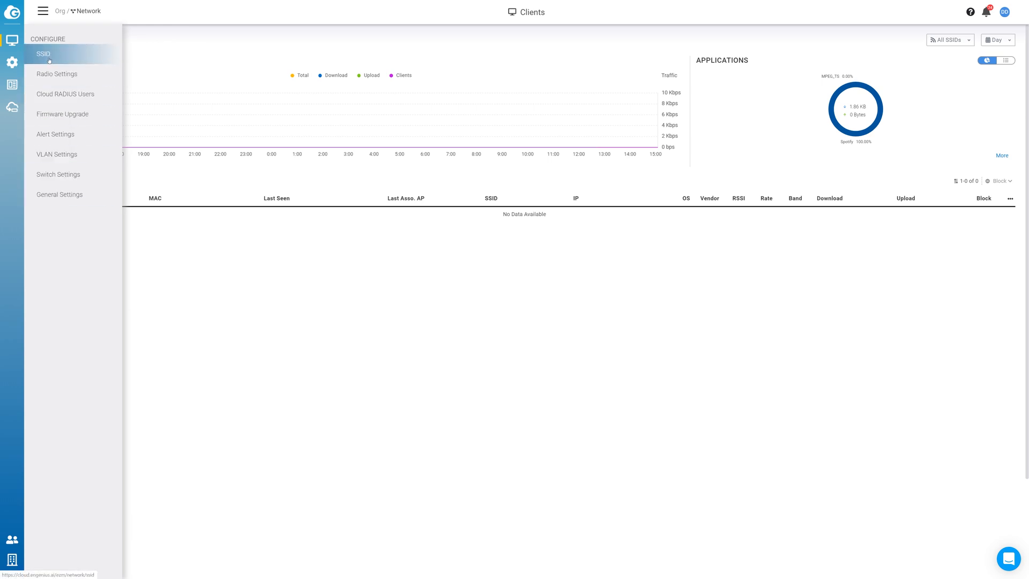
# Open the ezmCloud SSID's wireless settings including the Advanced Settings block
pyautogui.click(43, 54)
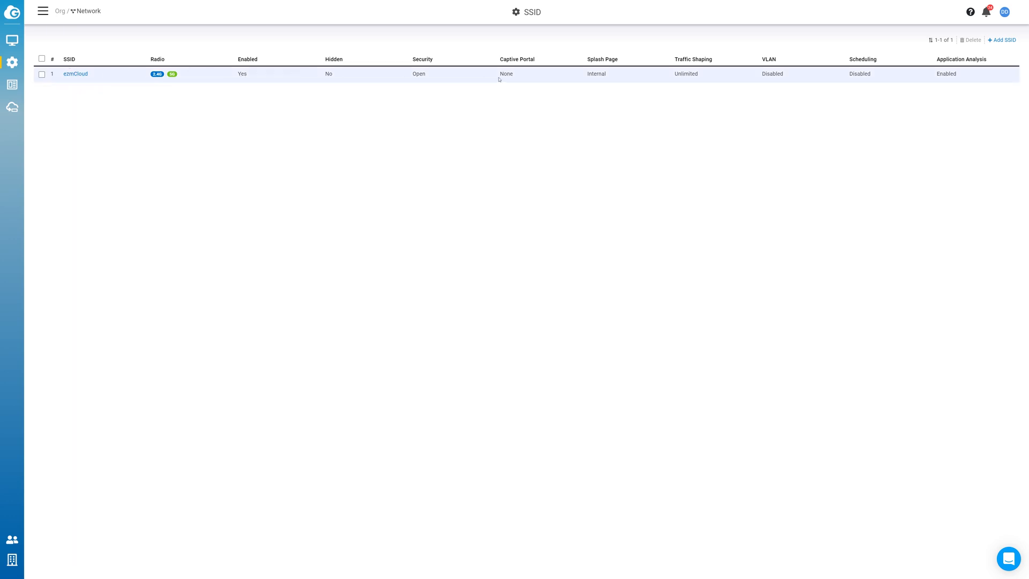
pyautogui.moveTo(75, 74)
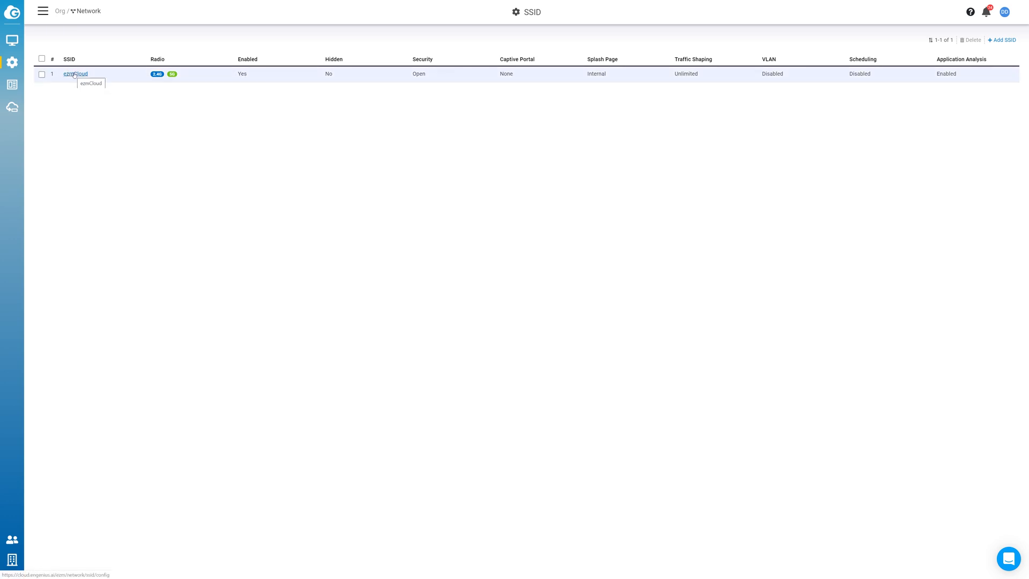
pyautogui.click(75, 74)
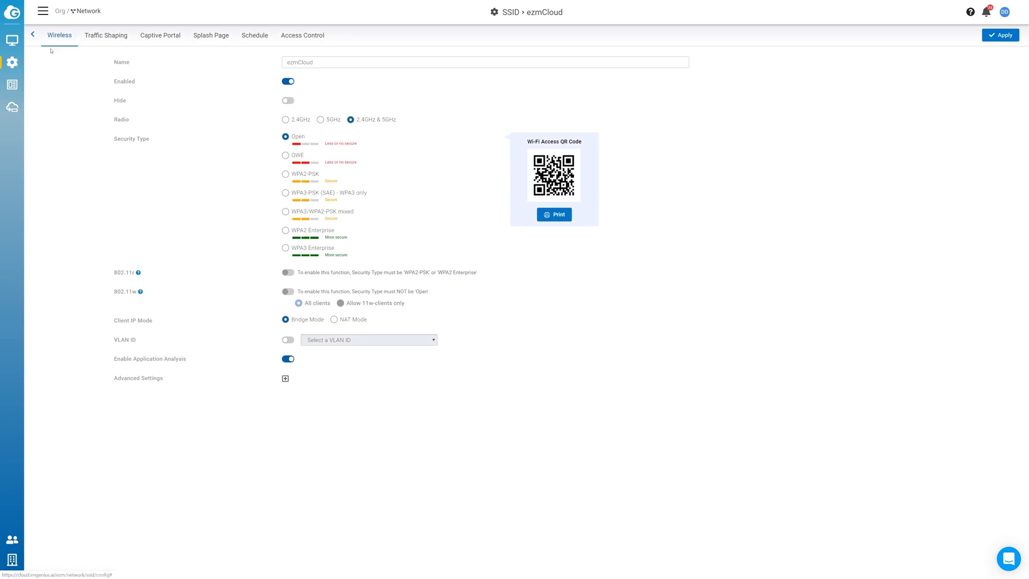
pyautogui.moveTo(443, 142)
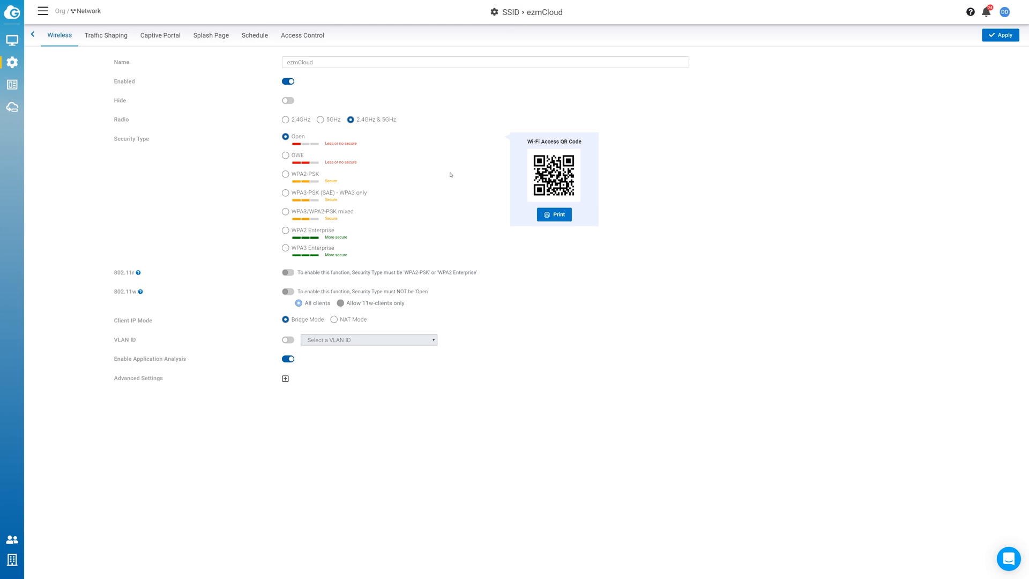
pyautogui.moveTo(556, 214)
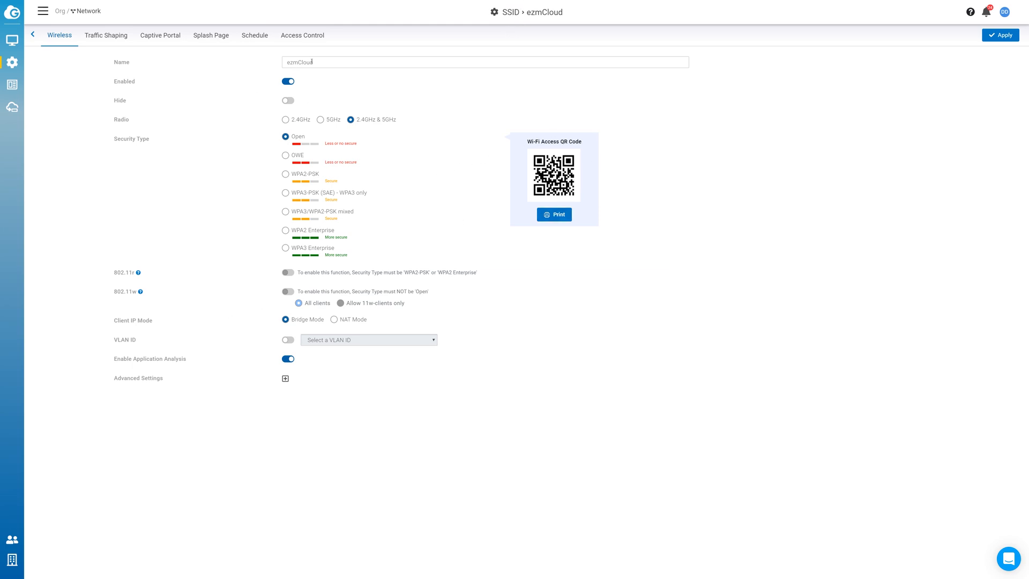
pyautogui.moveTo(427, 117)
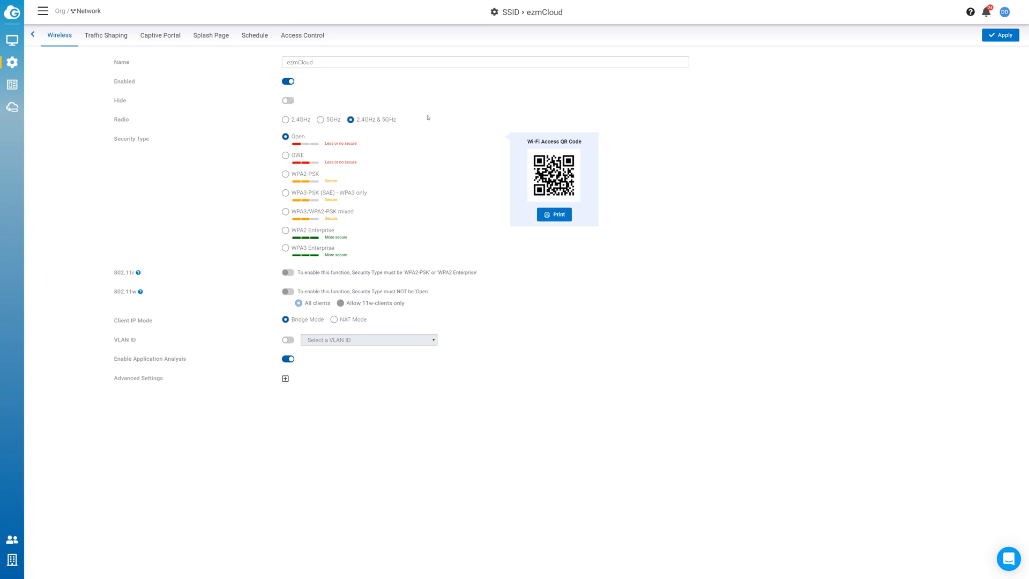
pyautogui.moveTo(239, 146)
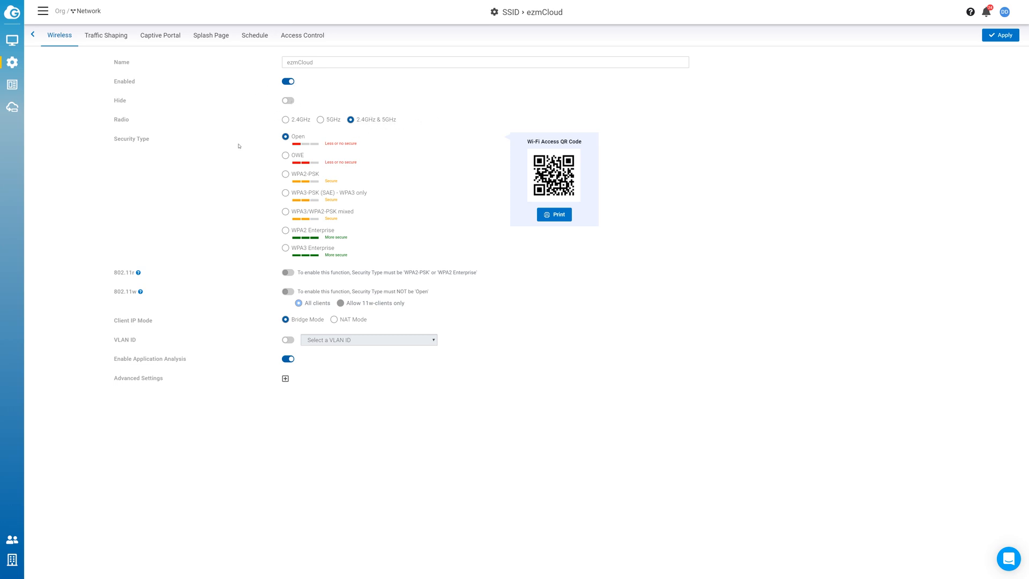
pyautogui.moveTo(274, 262)
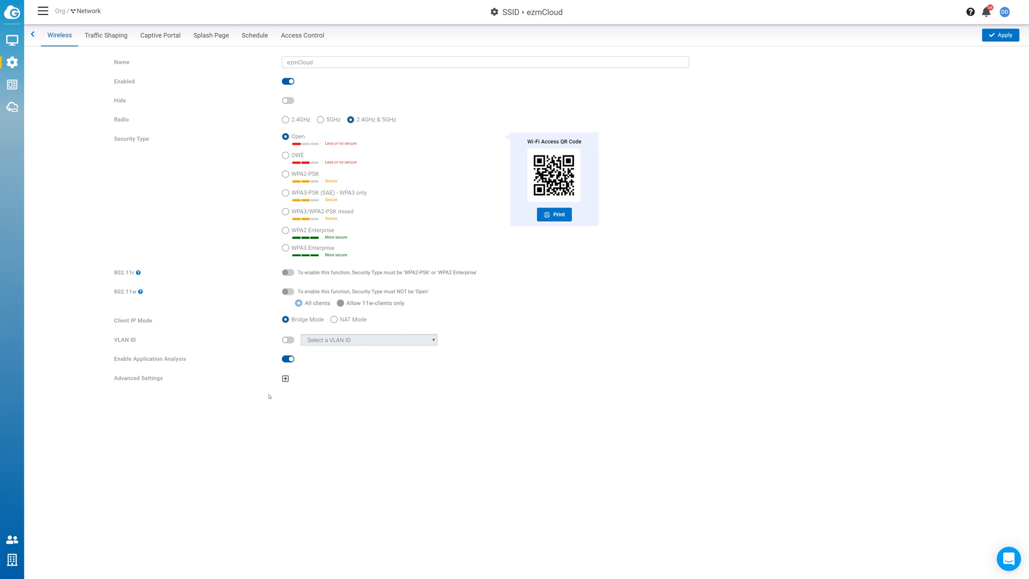
pyautogui.click(285, 378)
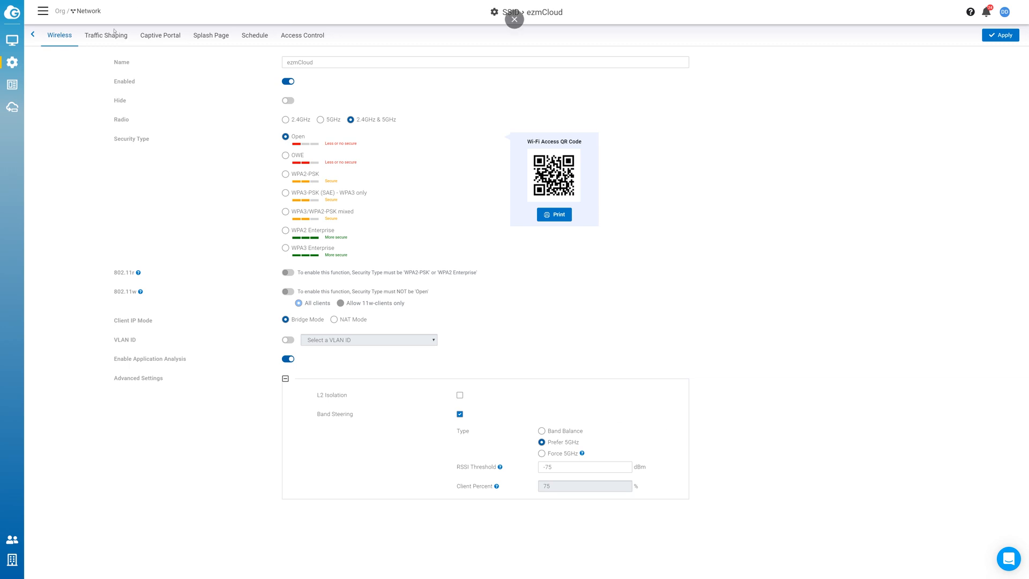
# Review ezmCloud's Traffic Shaping, Captive Portal, Splash Page, Schedule and Access Control sections
pyautogui.click(106, 35)
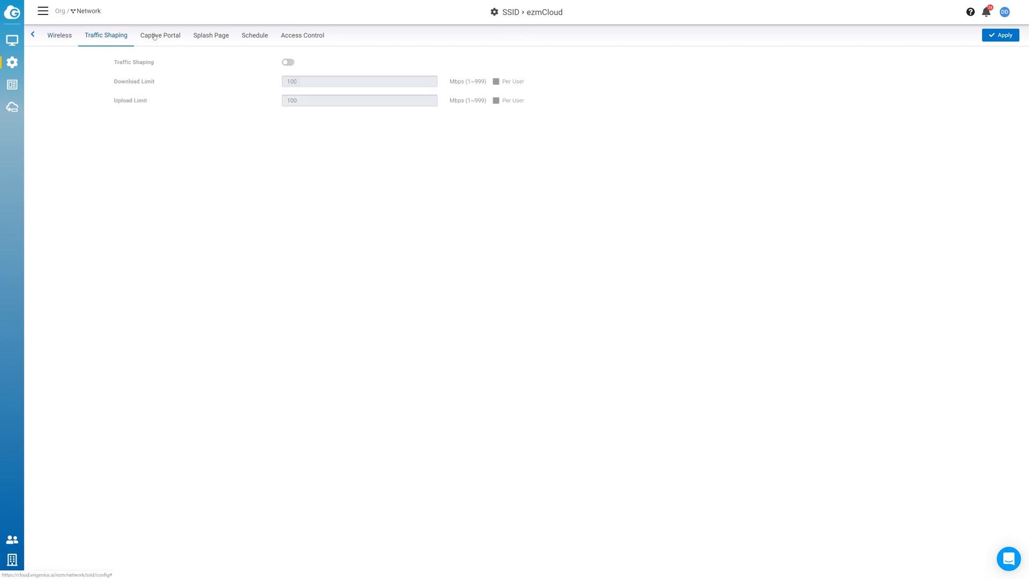
pyautogui.click(160, 35)
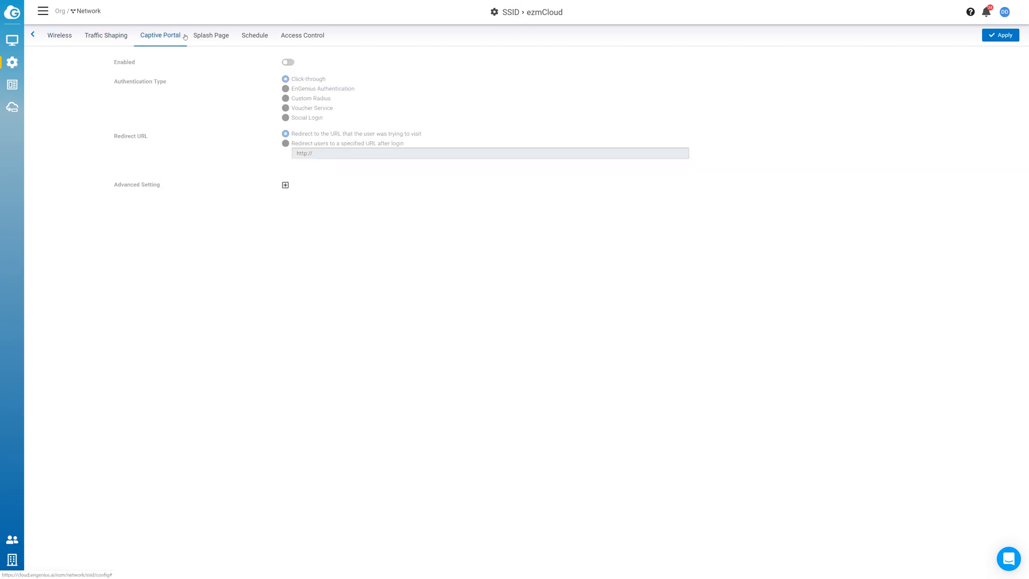
pyautogui.click(211, 34)
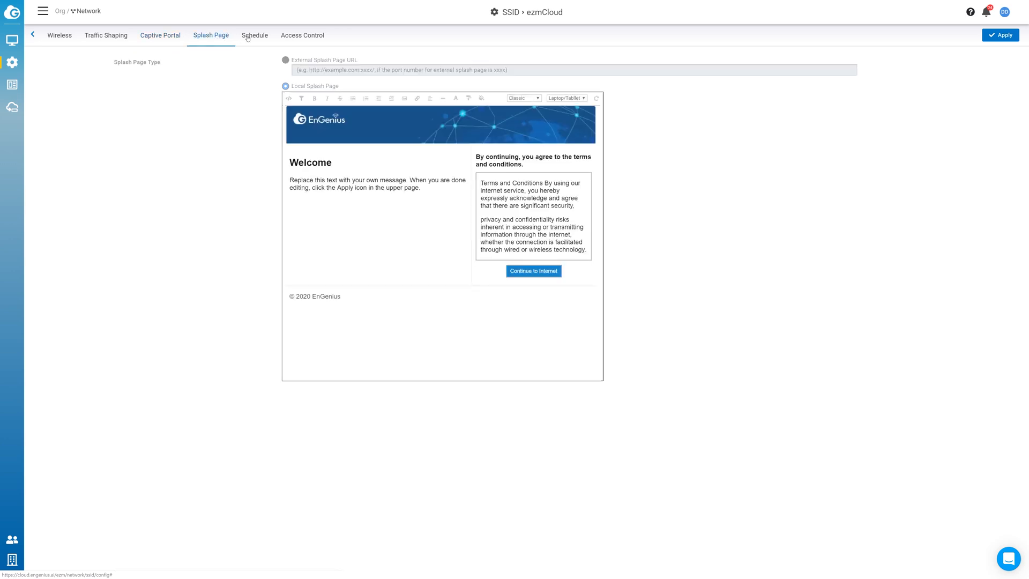
pyautogui.click(254, 34)
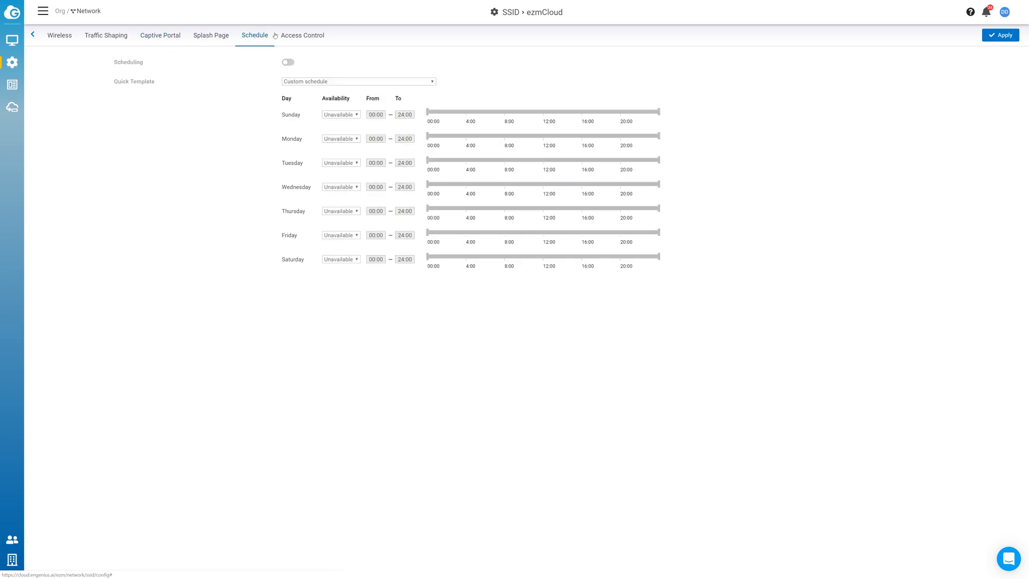
pyautogui.click(302, 34)
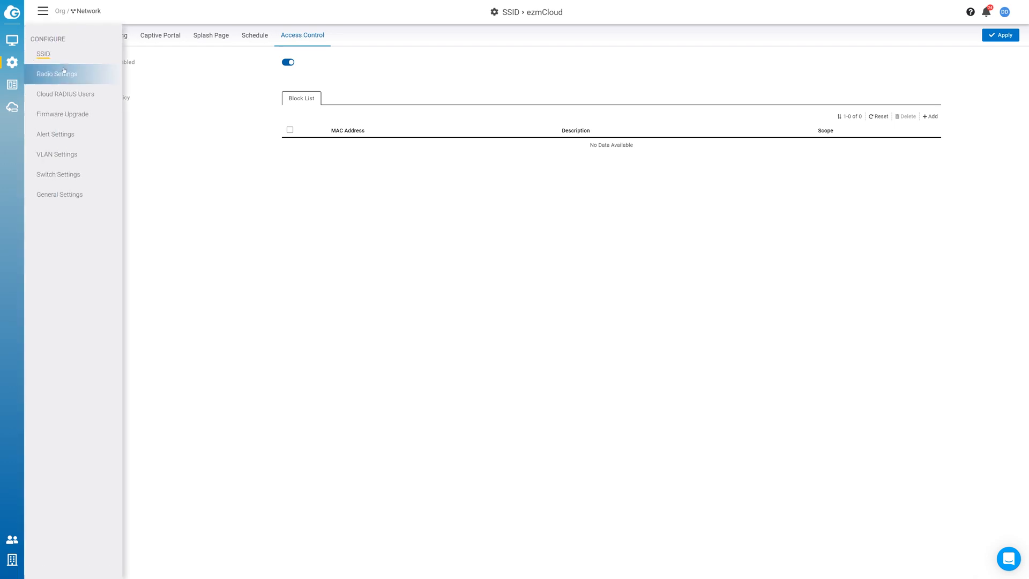
# Review Radio Settings and the Firmware Upgrade page with its Beta release and Sunday window
pyautogui.click(57, 74)
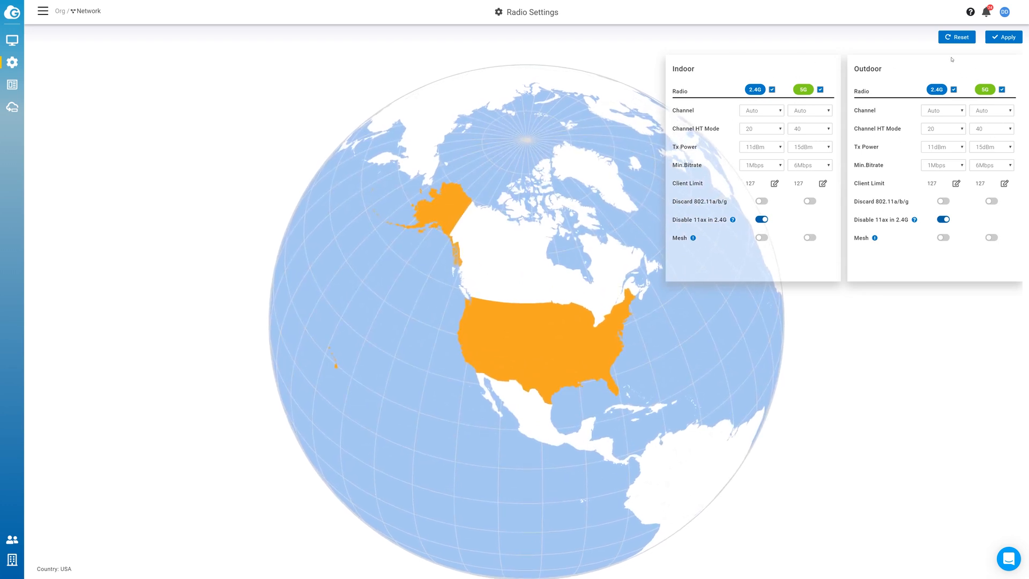
pyautogui.moveTo(43, 30)
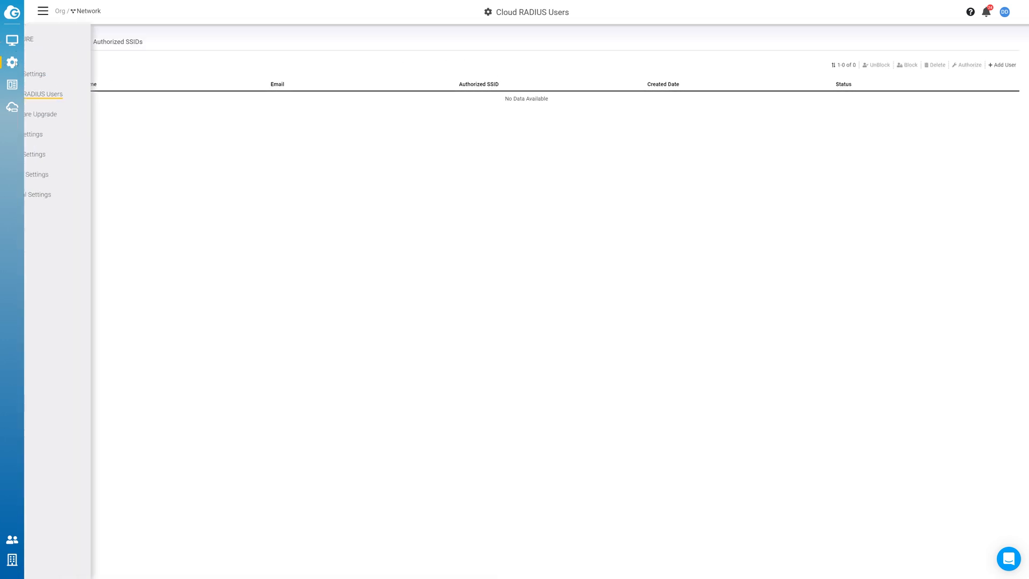
pyautogui.click(40, 114)
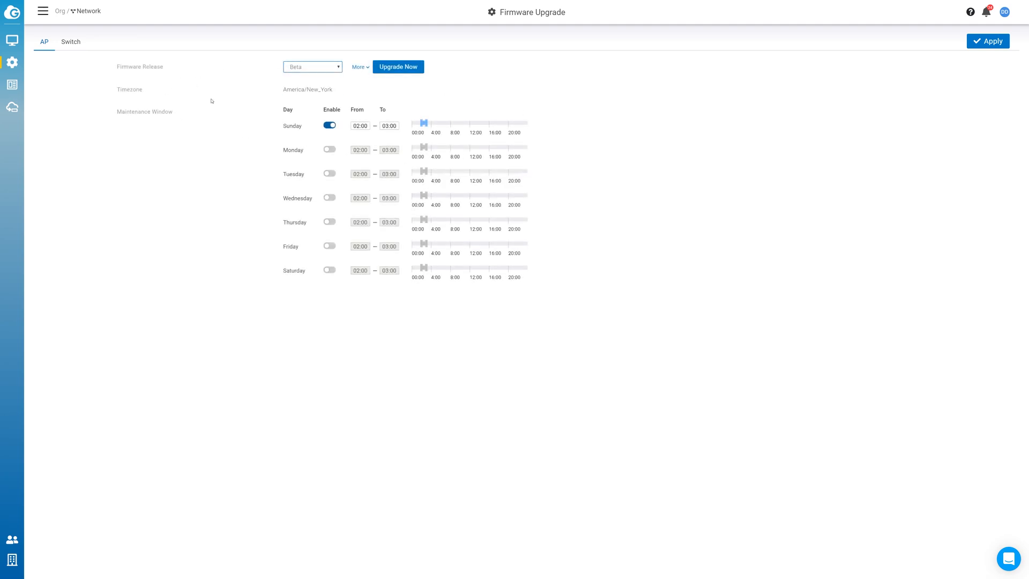
pyautogui.moveTo(70, 42)
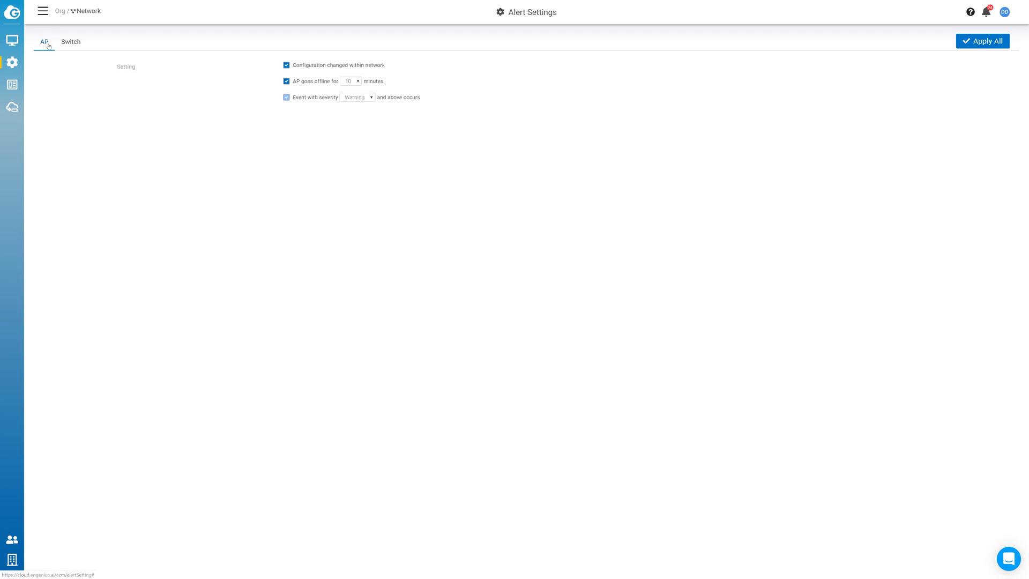
# Open the VLAN Settings page listing the default VLAN 1
pyautogui.click(70, 42)
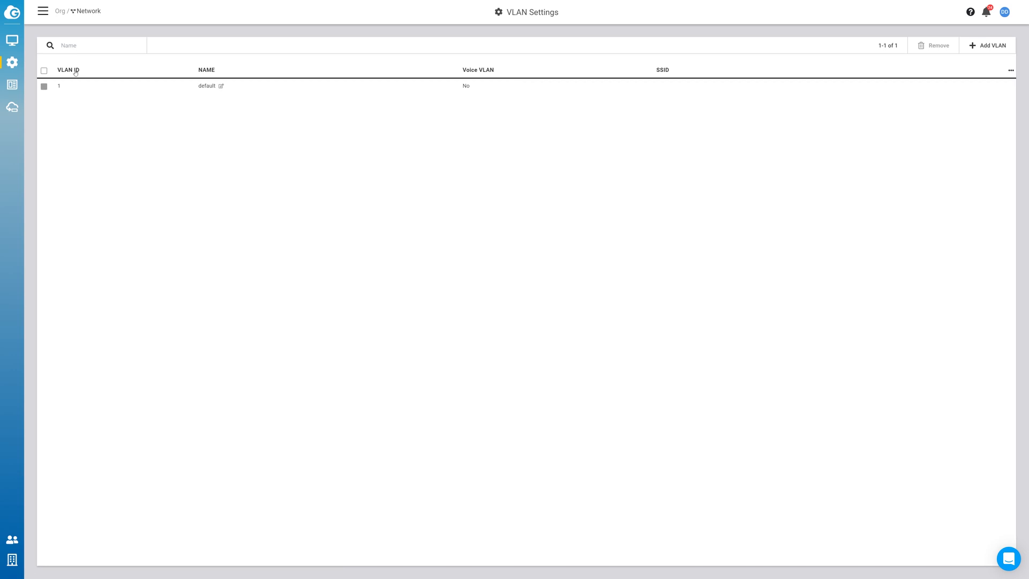
pyautogui.moveTo(36, 71)
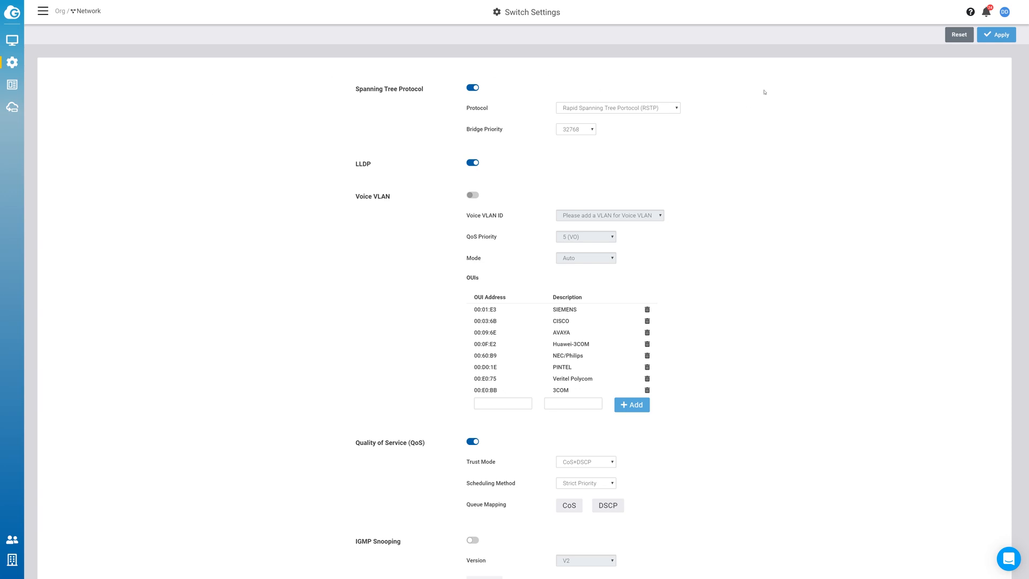
pyautogui.moveTo(787, 176)
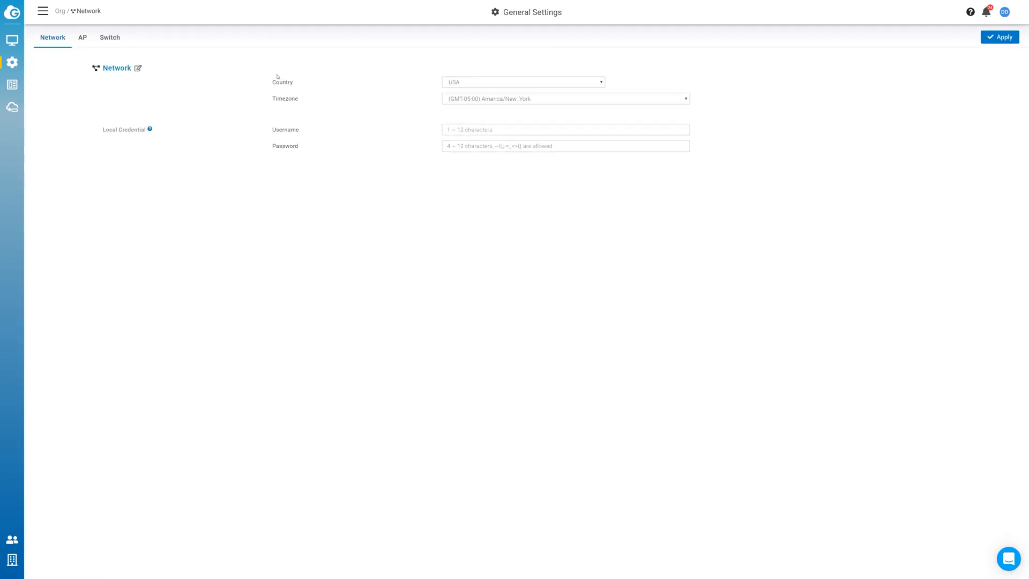
pyautogui.moveTo(115, 76)
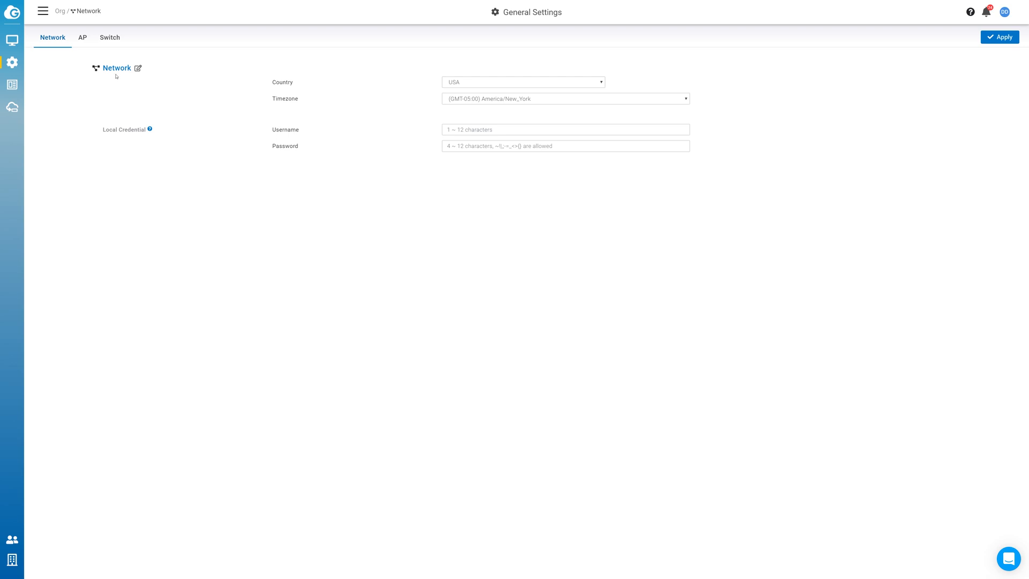
# Review the AP and Switch sections of General Settings
pyautogui.click(82, 37)
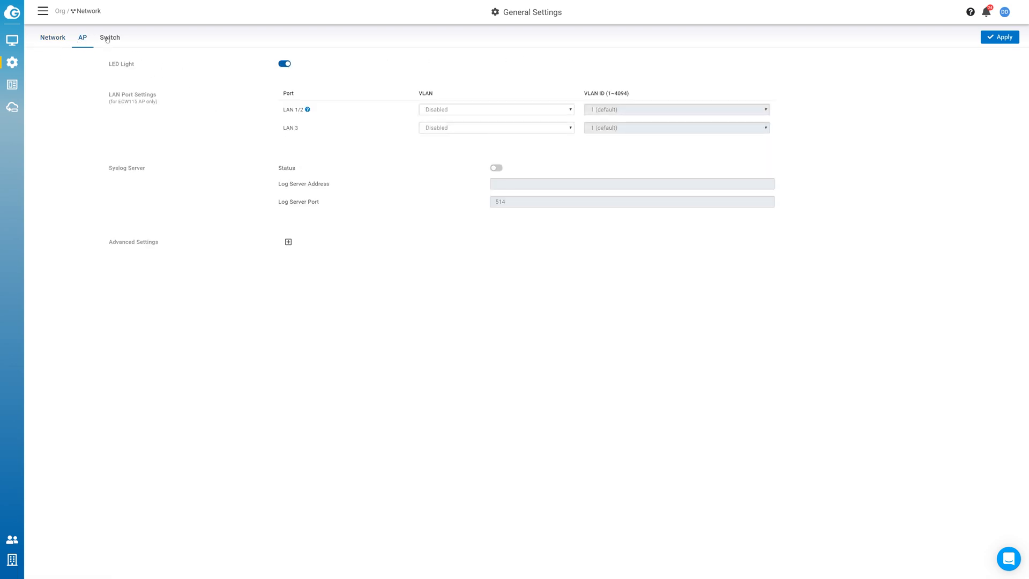
pyautogui.click(109, 37)
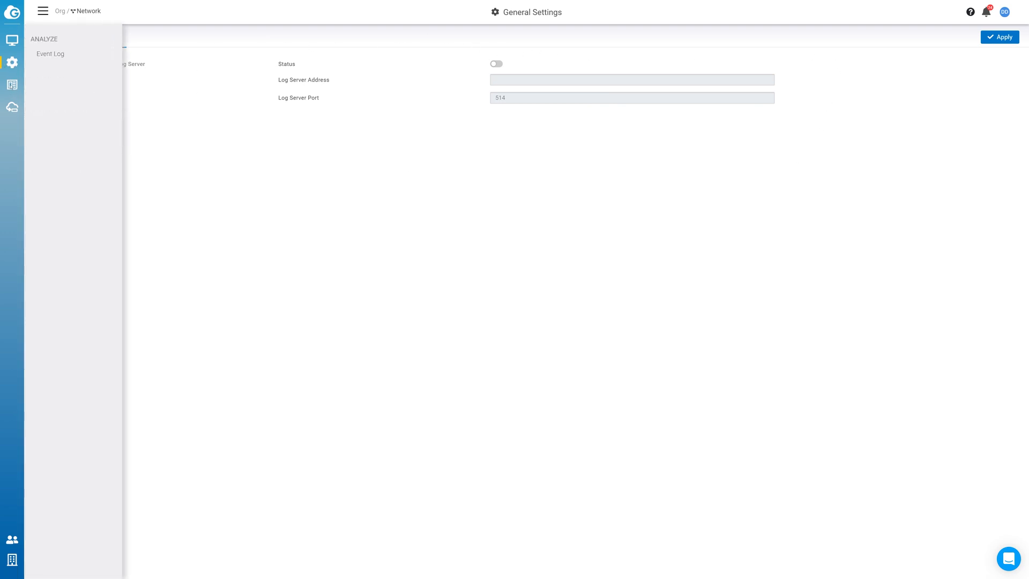
pyautogui.moveTo(51, 53)
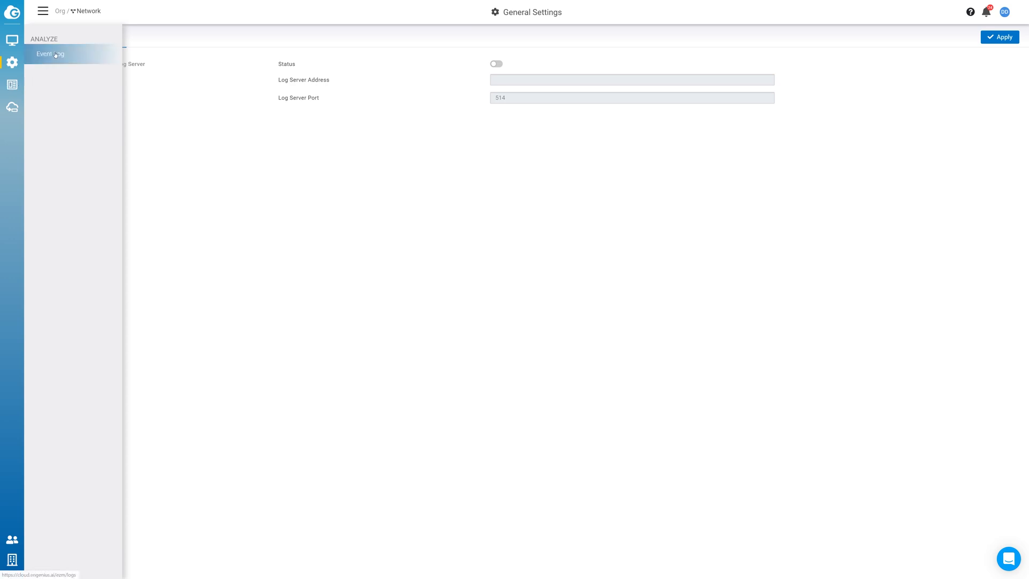
pyautogui.click(50, 53)
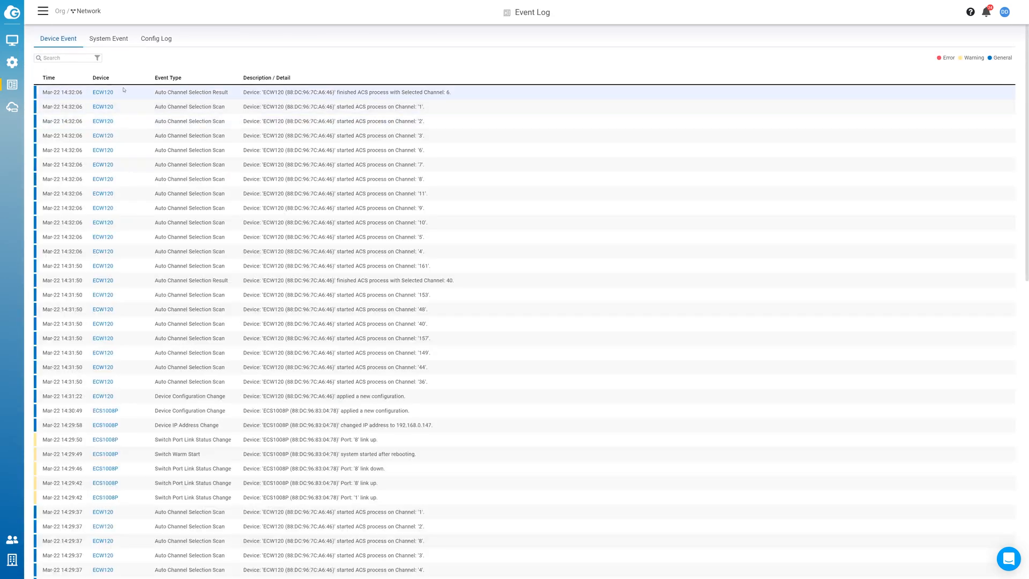
pyautogui.moveTo(118, 113)
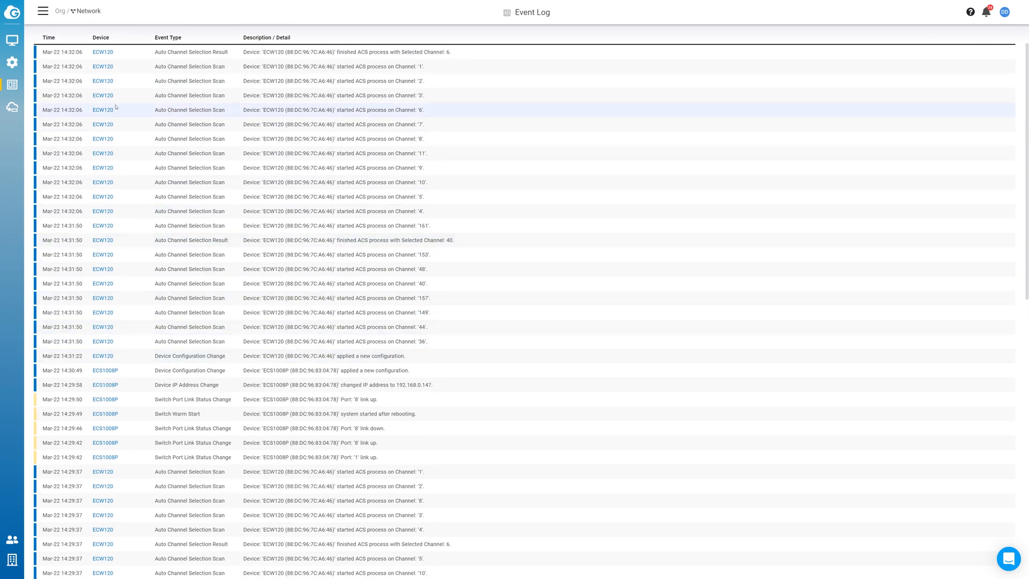
pyautogui.scroll(-3)
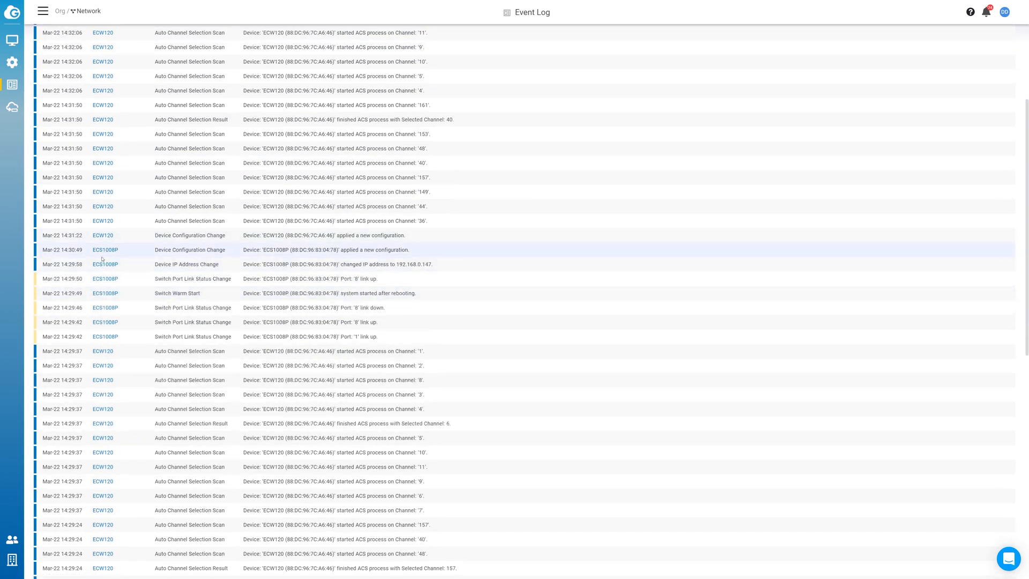
pyautogui.scroll(-3)
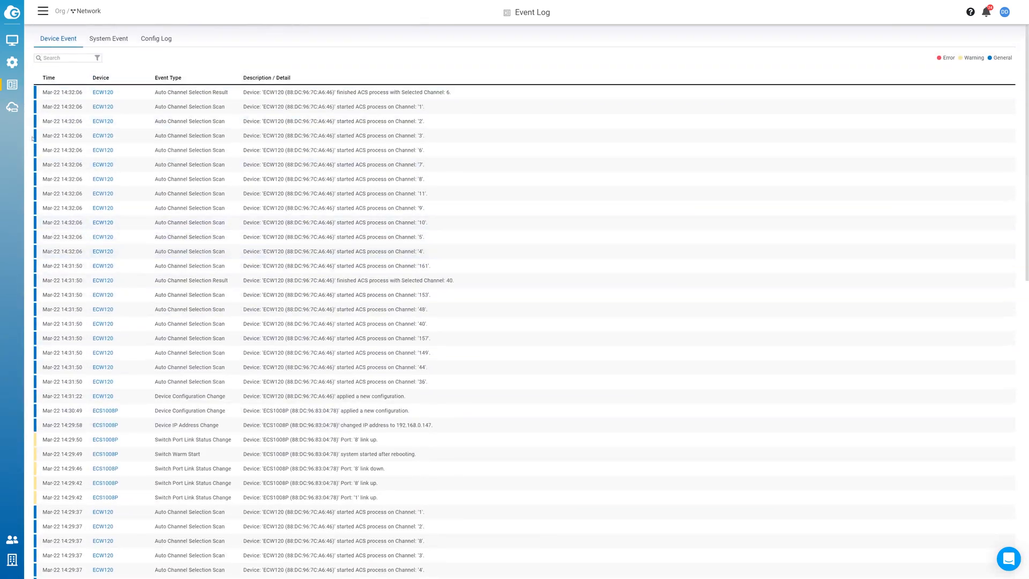
pyautogui.click(98, 58)
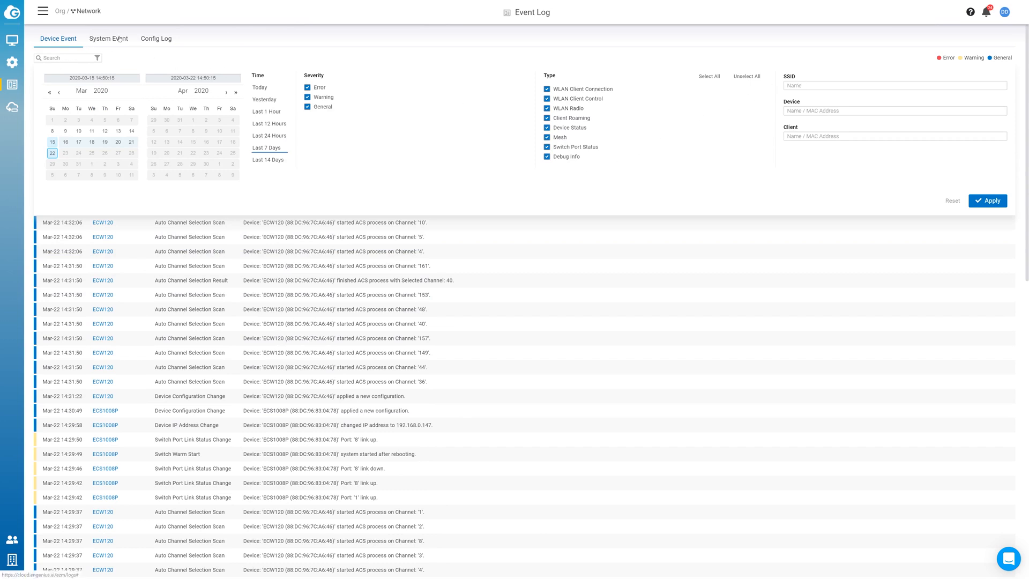
# Check System Event and the empty Config Log, then open the EnSky device list showing no data
pyautogui.click(108, 38)
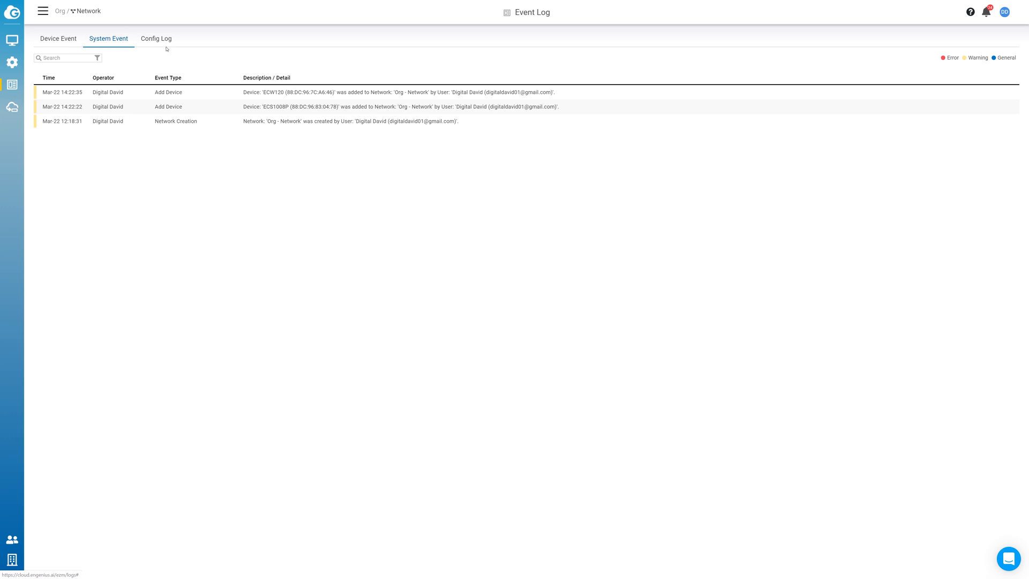
pyautogui.click(157, 38)
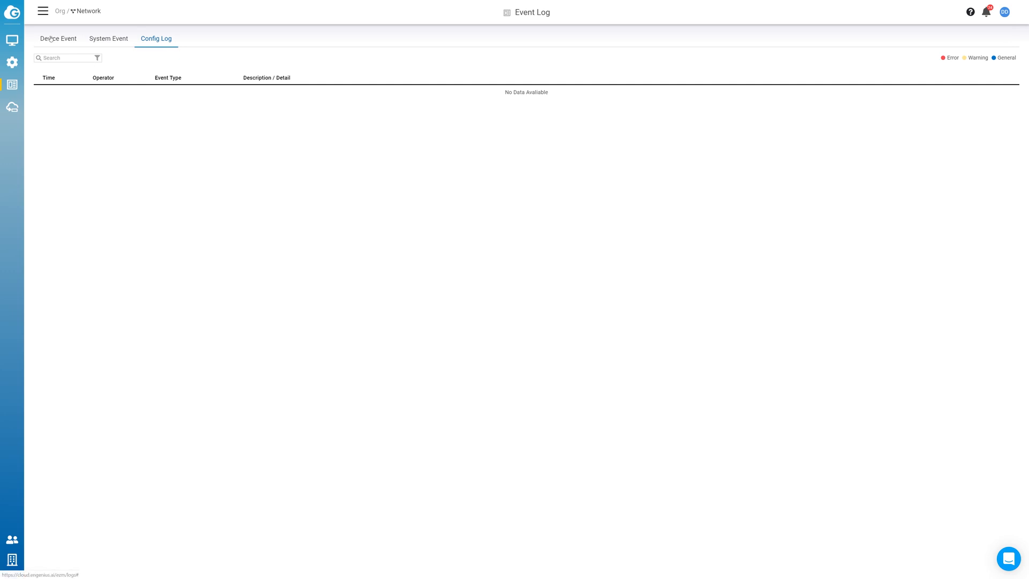
pyautogui.click(58, 38)
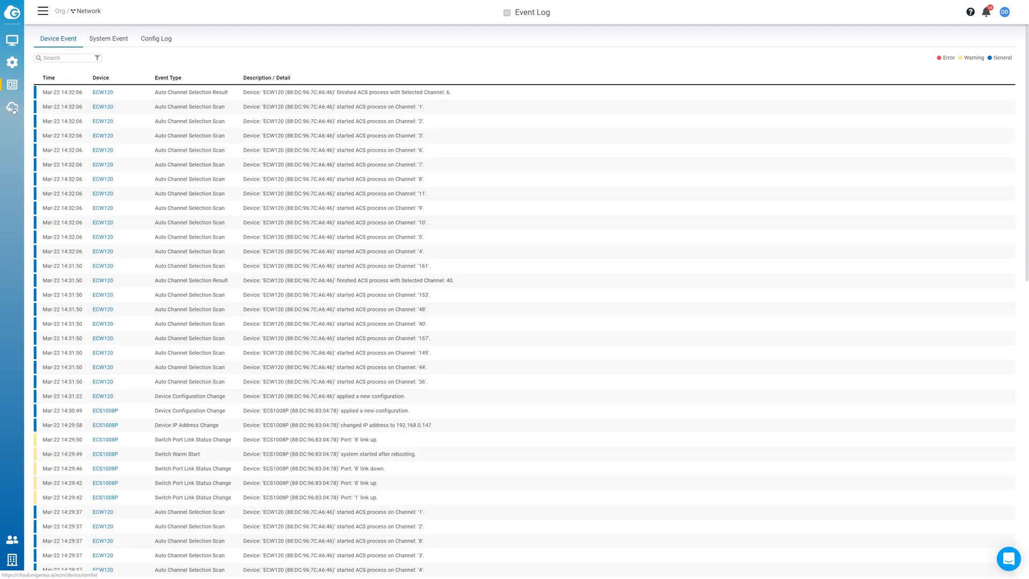
pyautogui.click(11, 107)
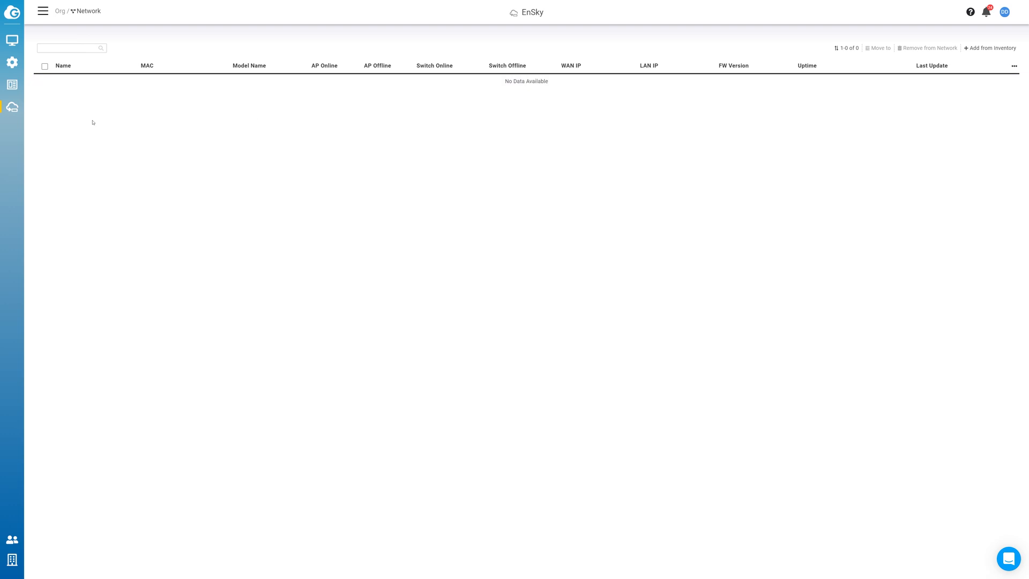
# Return to the Dashboard reporting everything OK with one switch and one AP online
pyautogui.click(41, 11)
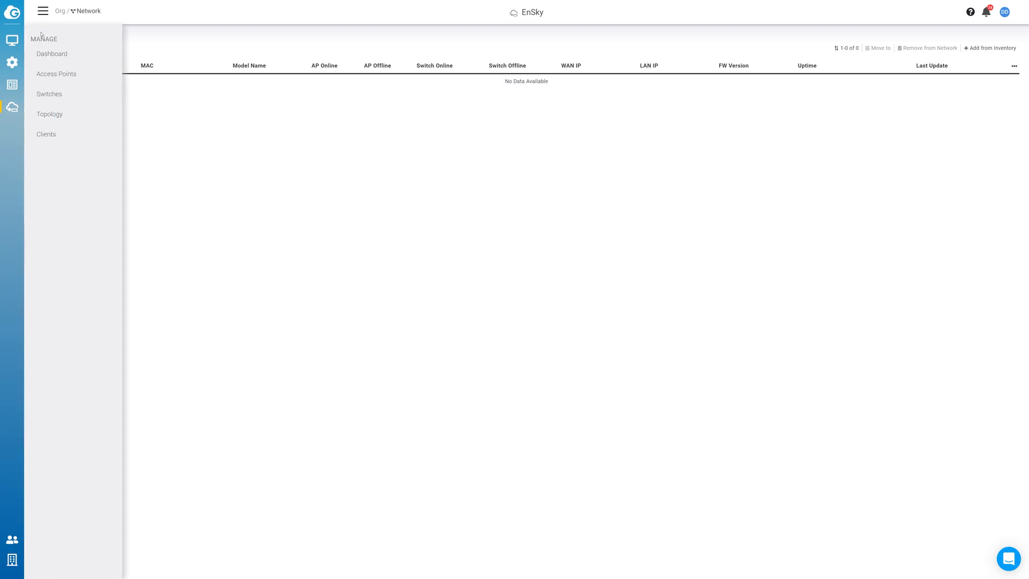
pyautogui.click(51, 54)
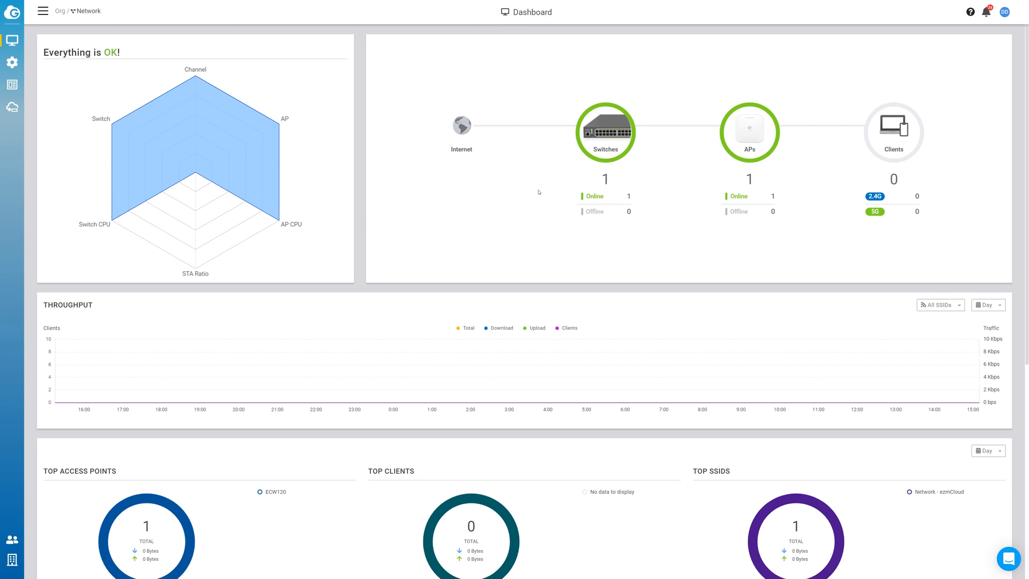
pyautogui.moveTo(680, 186)
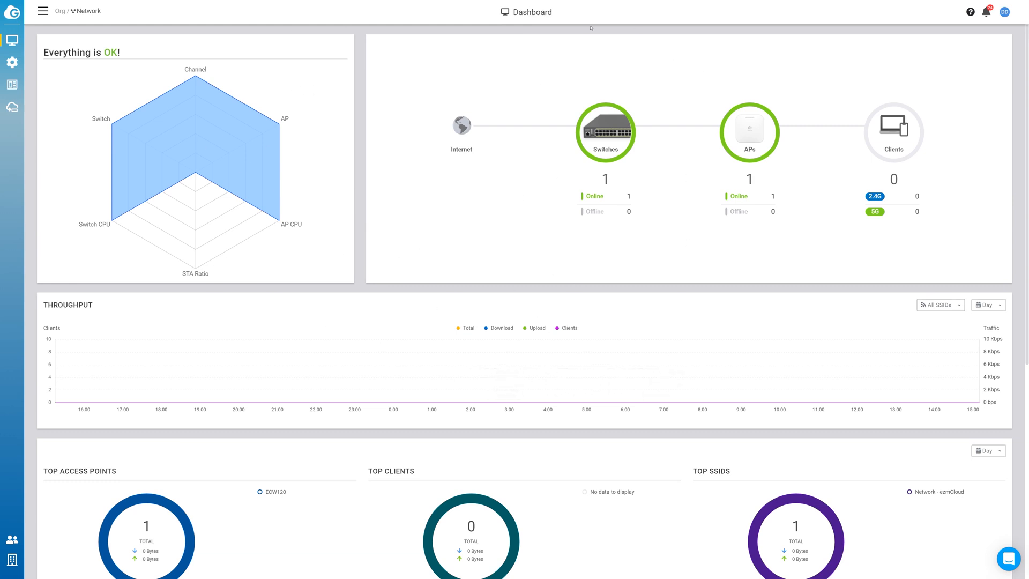
pyautogui.moveTo(459, 247)
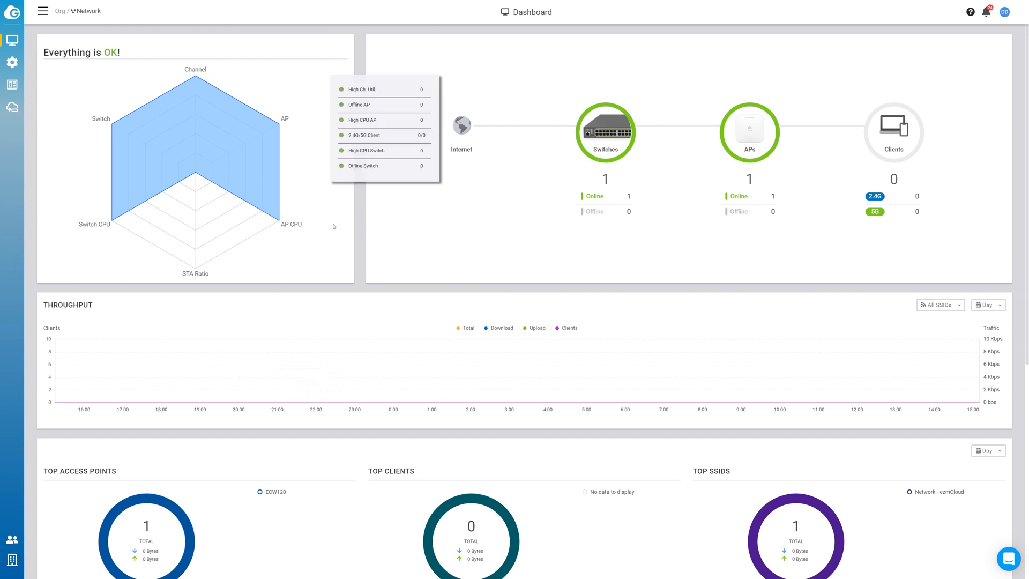
pyautogui.moveTo(183, 258)
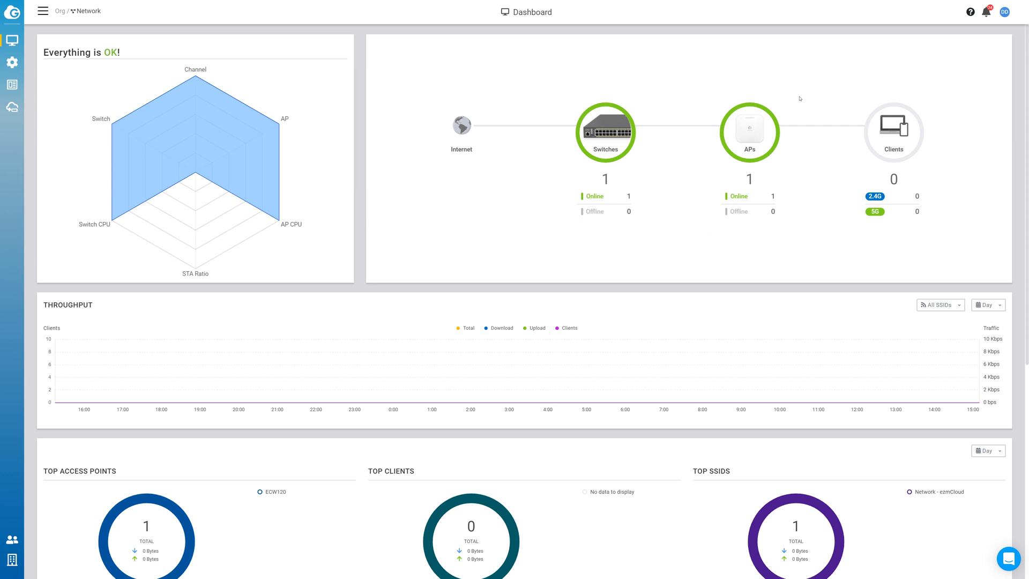
pyautogui.scroll(-3)
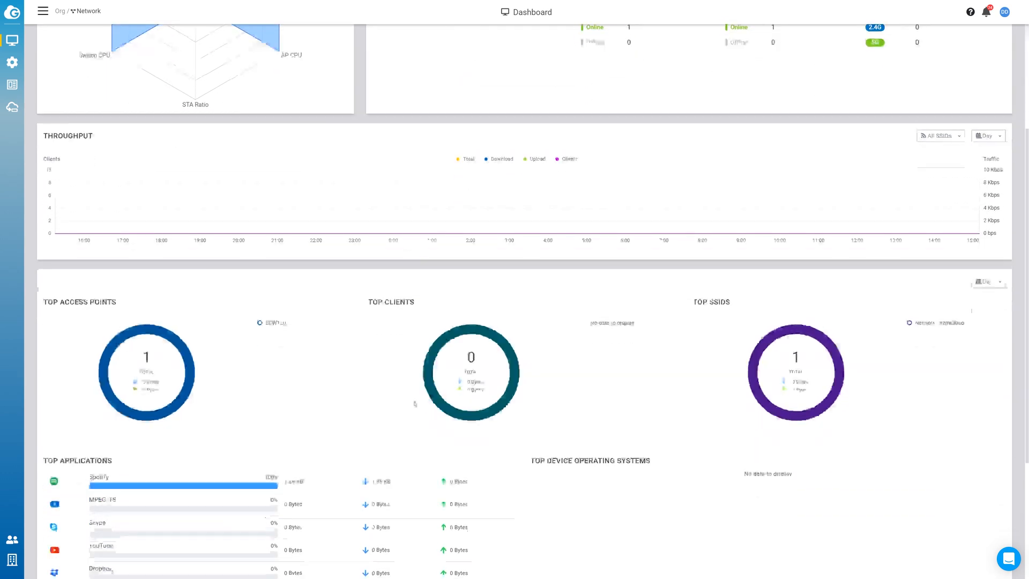
pyautogui.scroll(3)
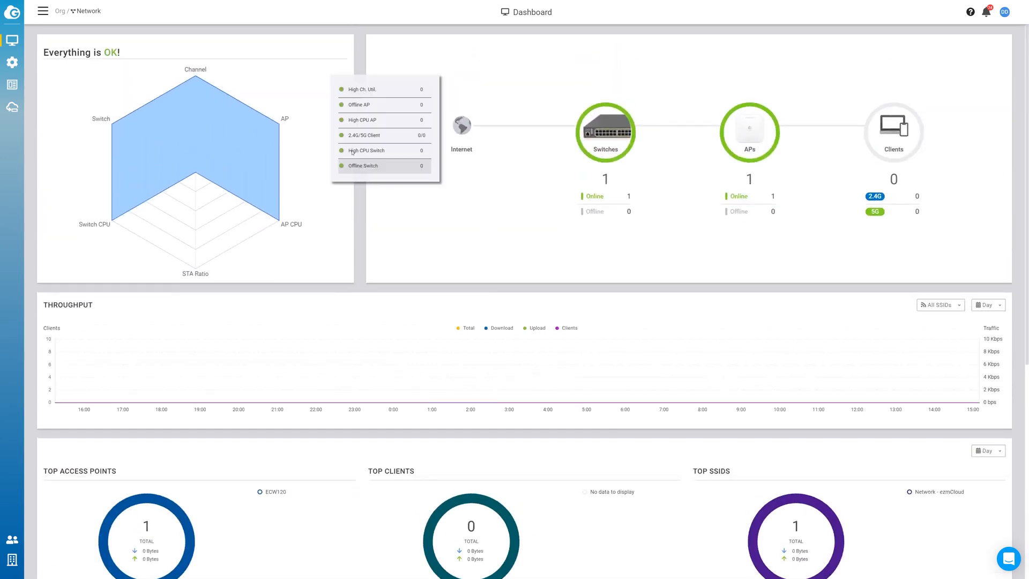